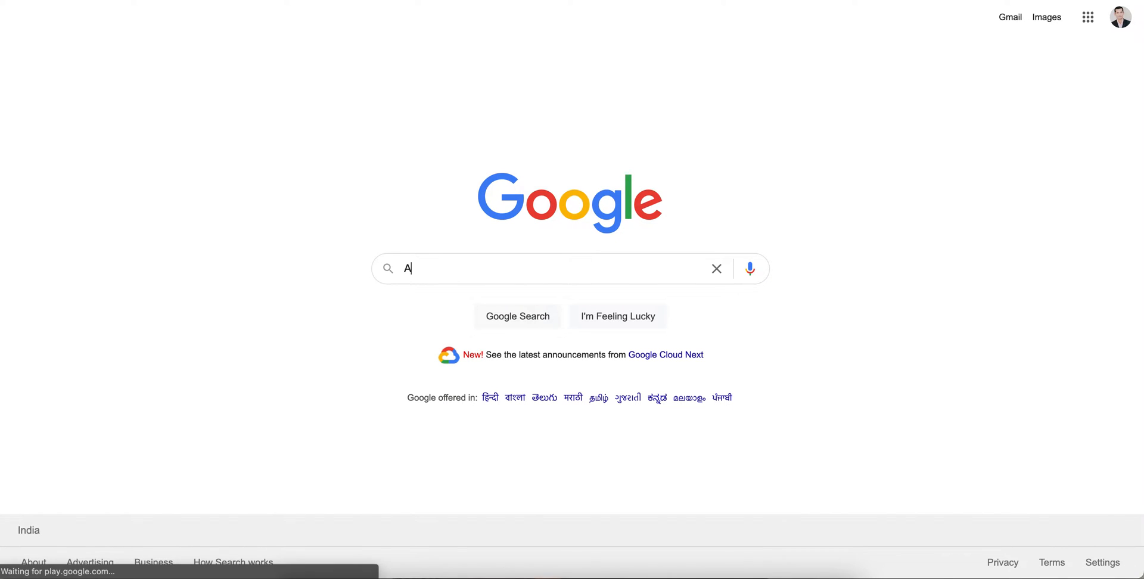
Step: Search Google for 'alien tech champion' and open the admin center
{"action": "type", "text": "lien tech champion"}
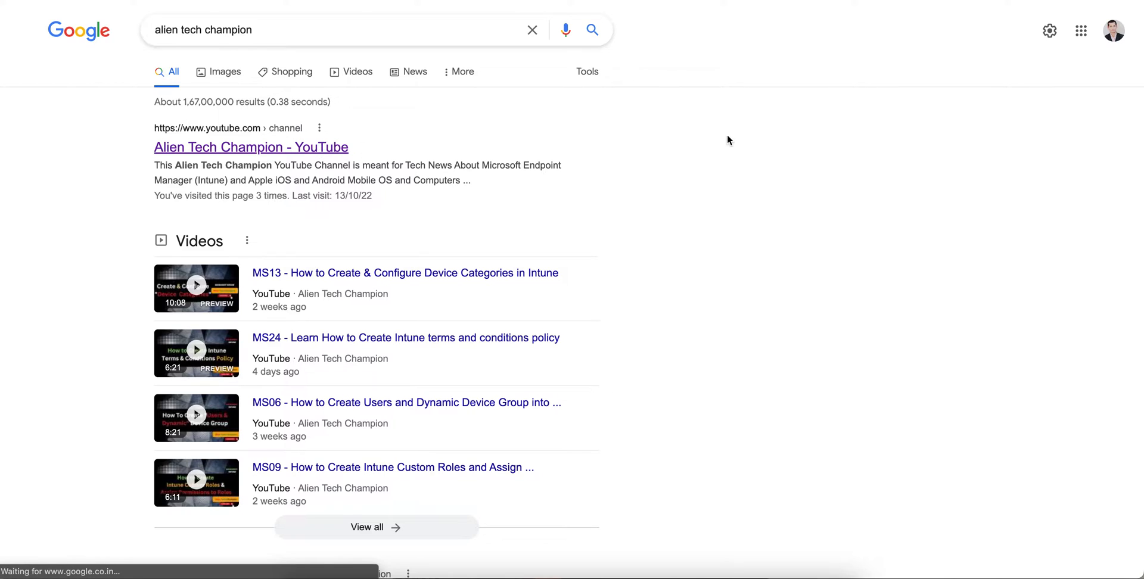
{"action": "left_click", "coordinate": [250, 147]}
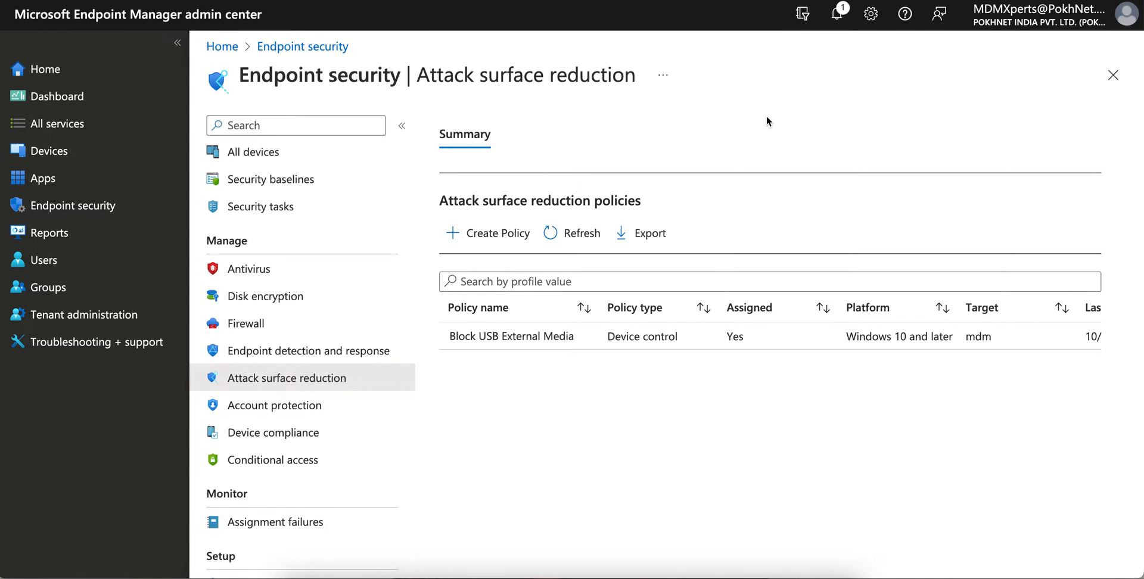
{"action": "mouse_move", "coordinate": [208, 117]}
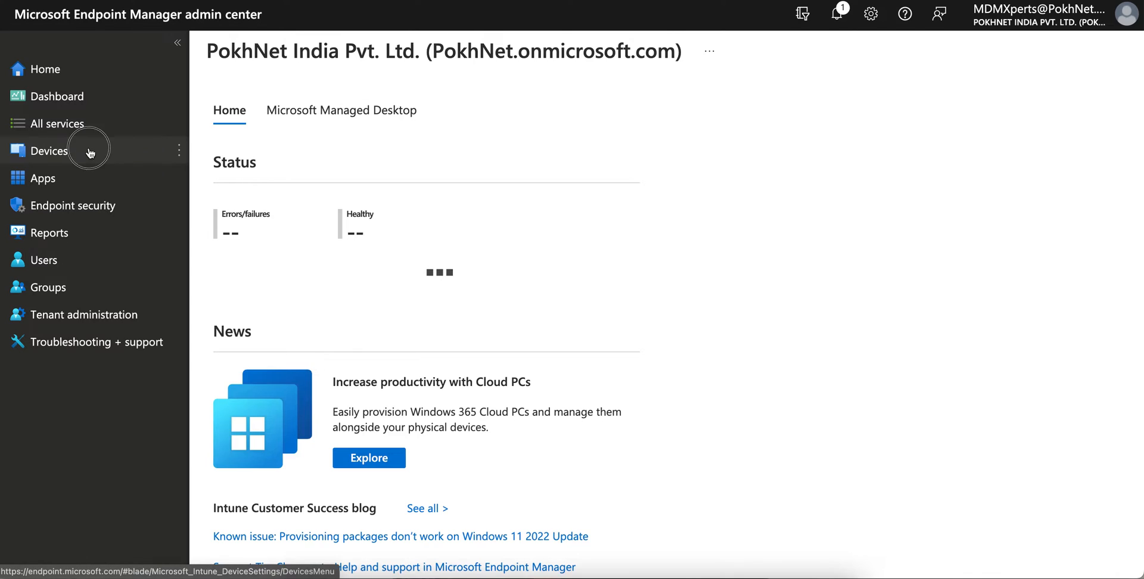
Step: Navigate Devices > Endpoint security > Disk encryption to list the existing BitLocker policy
{"action": "left_click", "coordinate": [50, 152]}
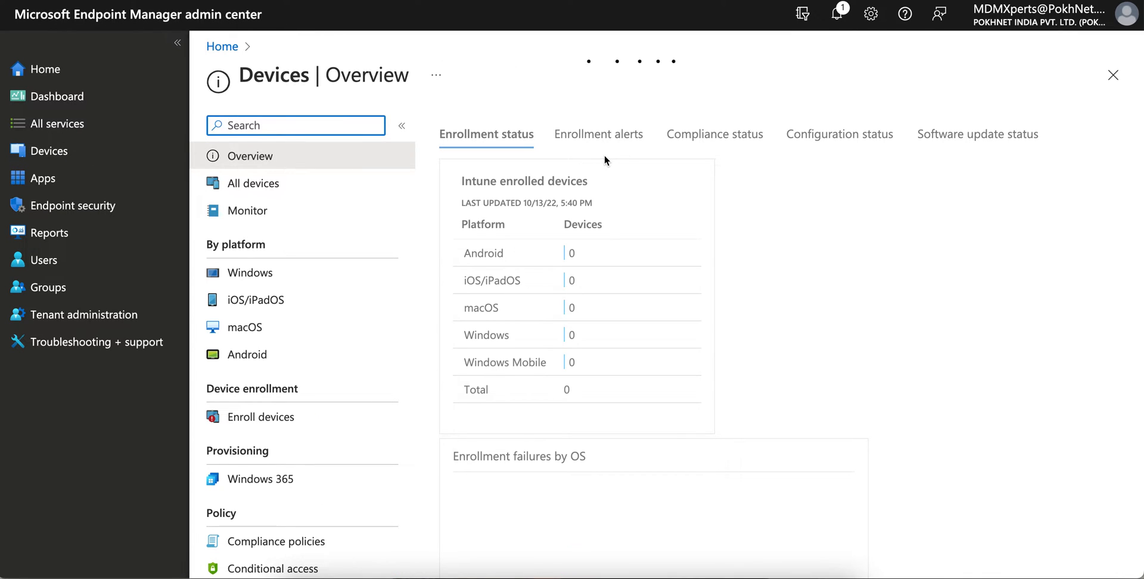
{"action": "mouse_move", "coordinate": [298, 215]}
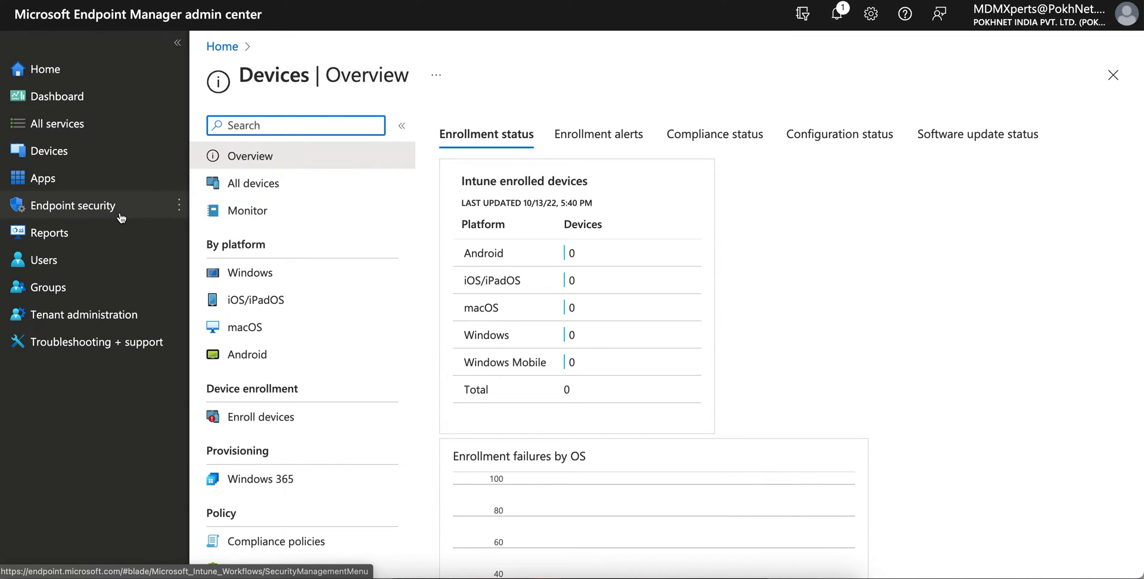
{"action": "left_click", "coordinate": [74, 205]}
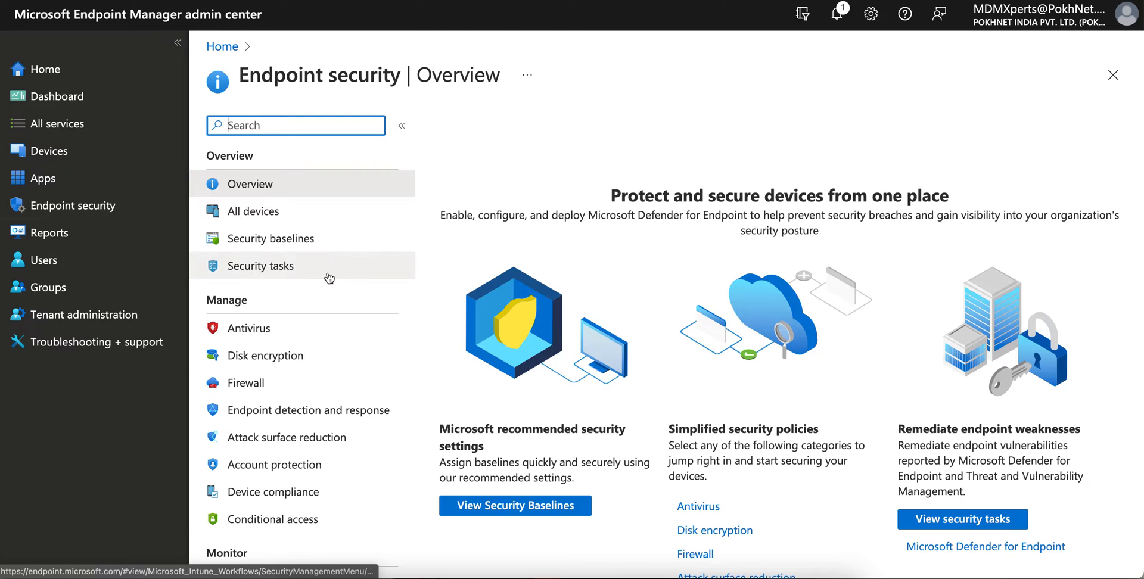
{"action": "scroll", "scroll_direction": "down", "scroll_amount": 3}
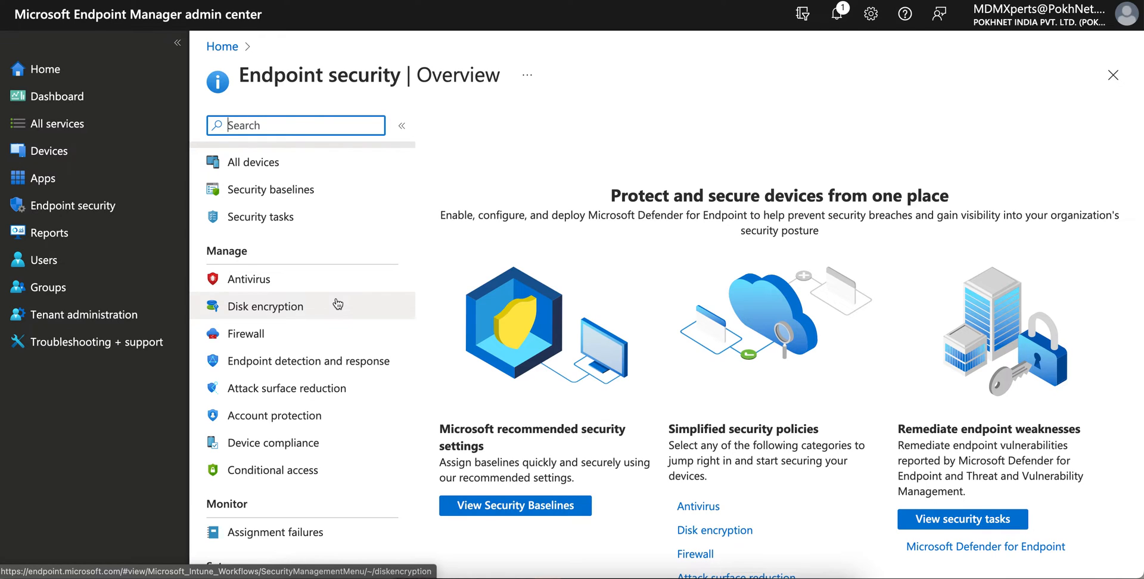
{"action": "mouse_move", "coordinate": [329, 305]}
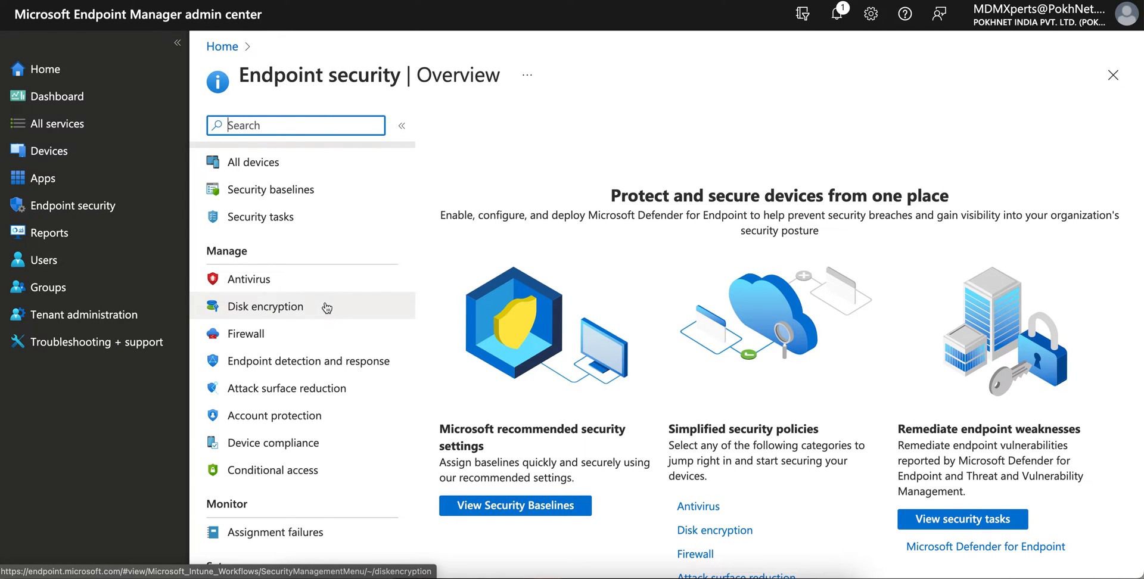
{"action": "left_click", "coordinate": [269, 305]}
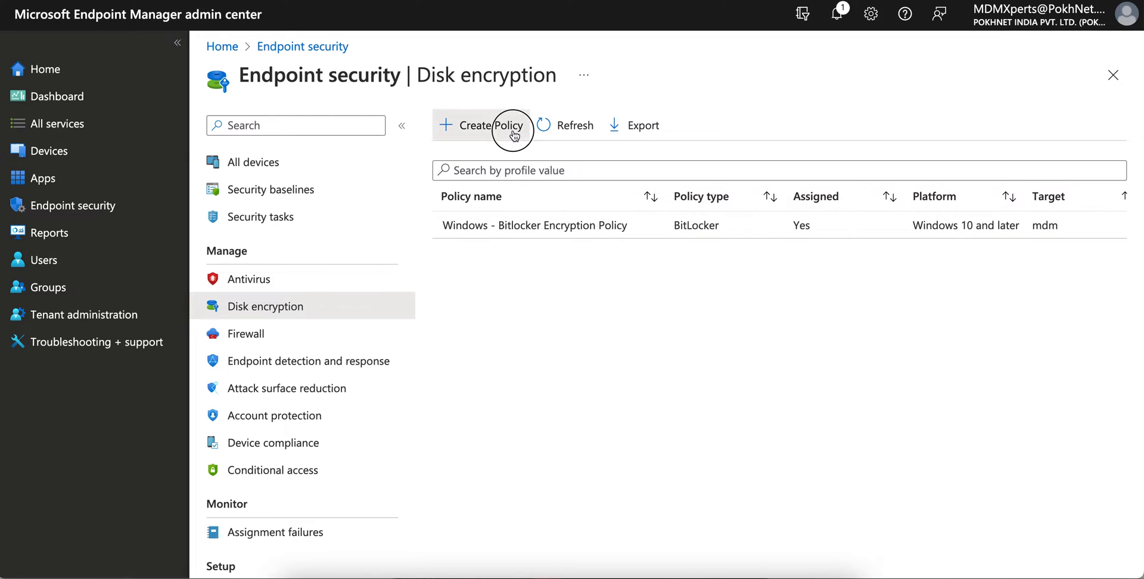
Step: Start a new disk encryption policy for Windows 10 and later with the BitLocker profile
{"action": "left_click", "coordinate": [481, 125]}
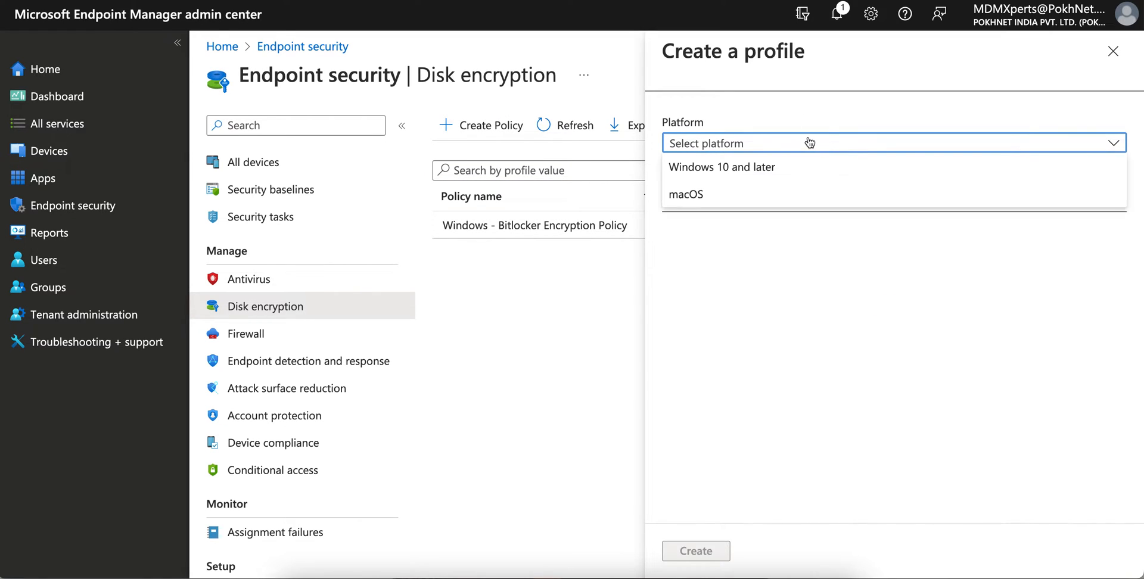
{"action": "mouse_move", "coordinate": [723, 198]}
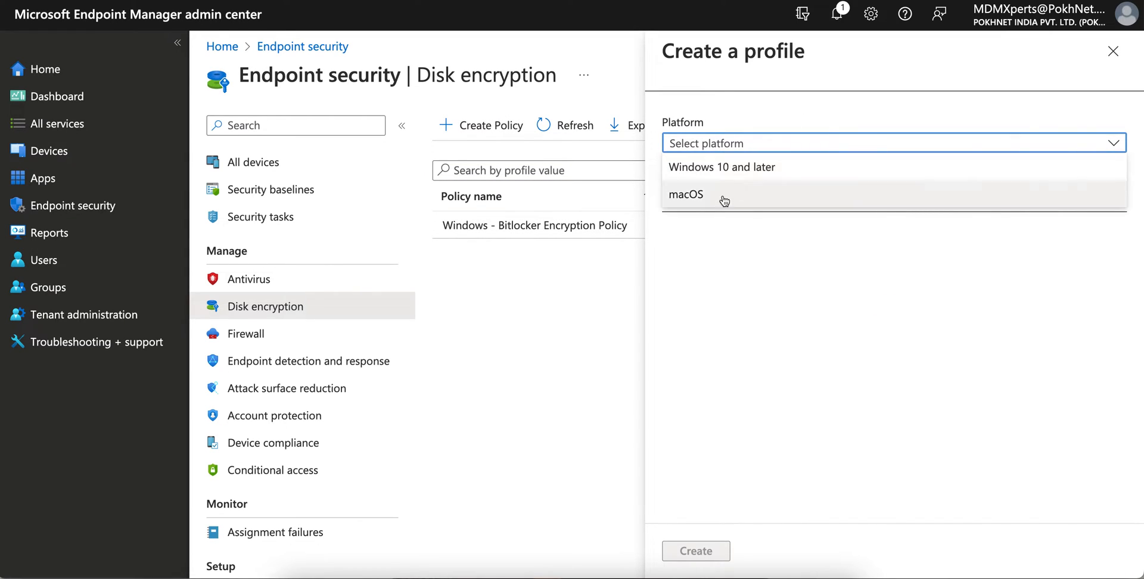
{"action": "mouse_move", "coordinate": [778, 166]}
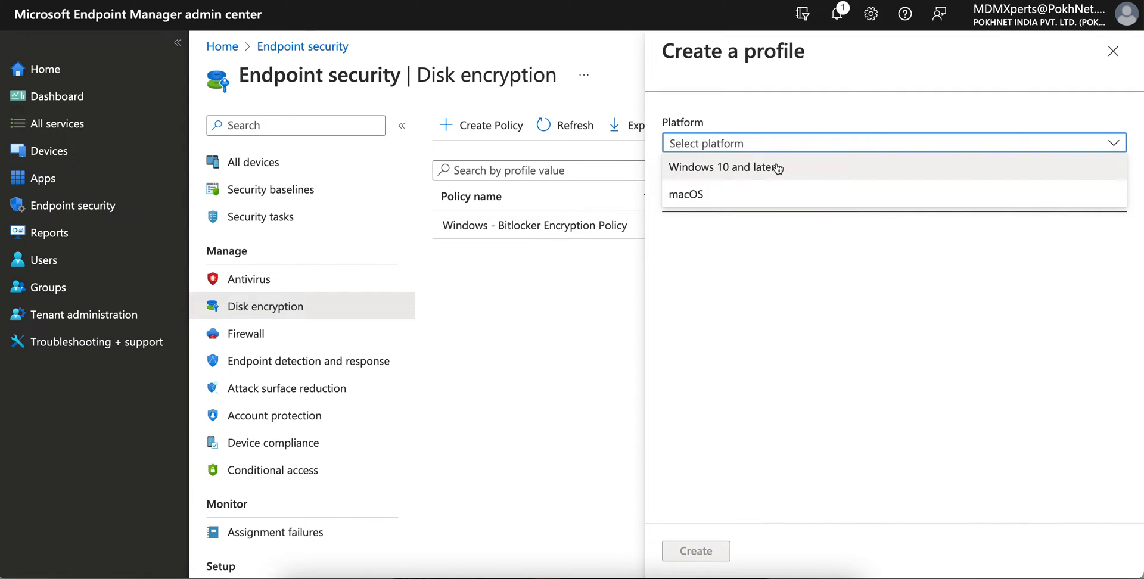
{"action": "left_click", "coordinate": [723, 167]}
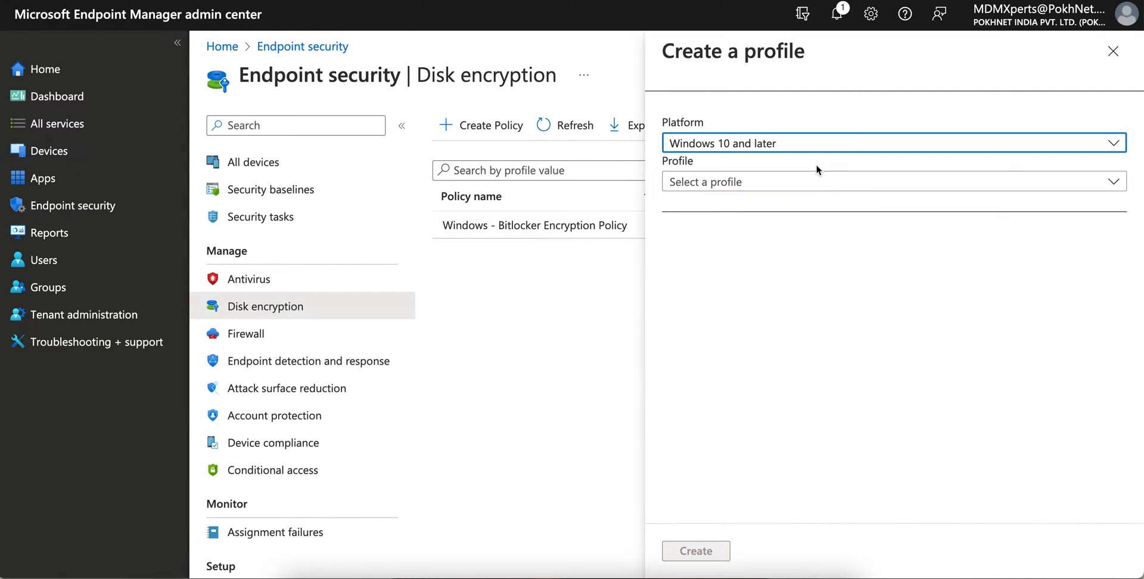
{"action": "left_click", "coordinate": [890, 181]}
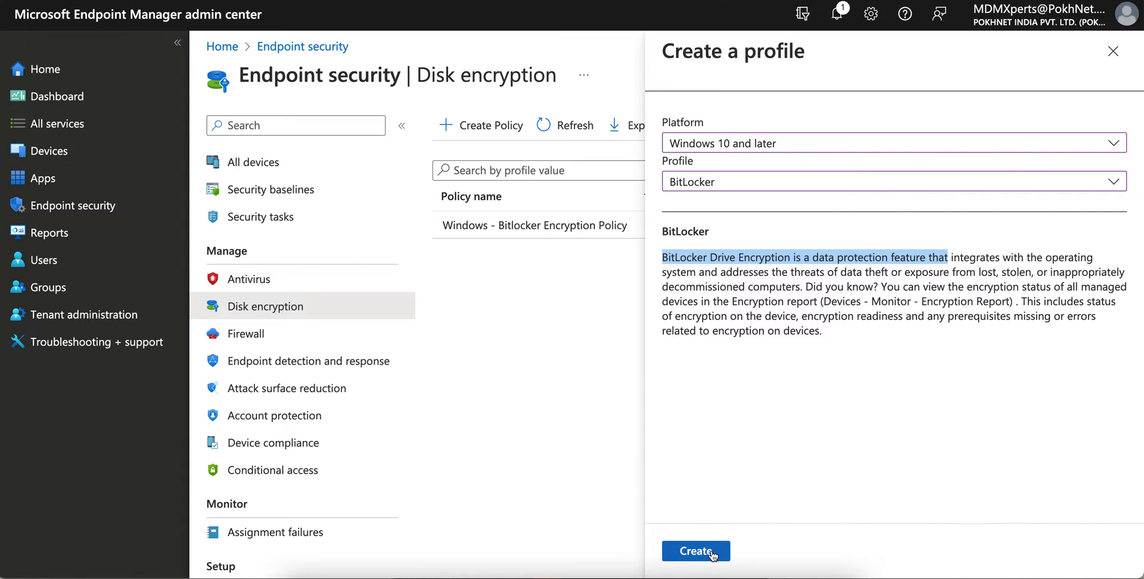
Step: Create the profile with name and description 'USB Encryption' and continue to configuration
{"action": "left_click", "coordinate": [693, 551]}
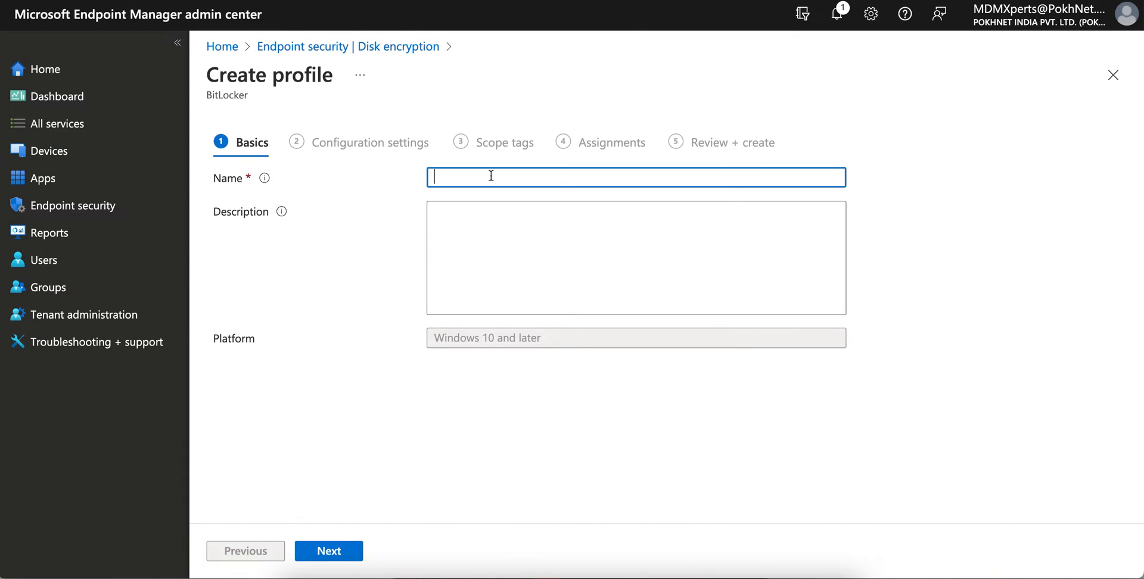
{"action": "type", "text": "USB E"}
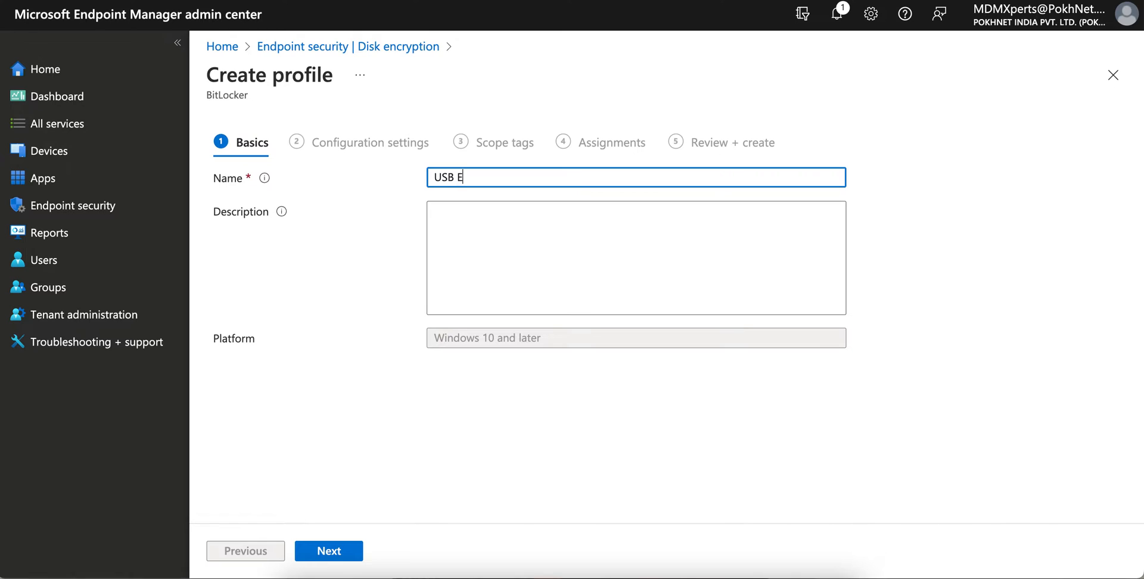
{"action": "type", "text": "ncryption"}
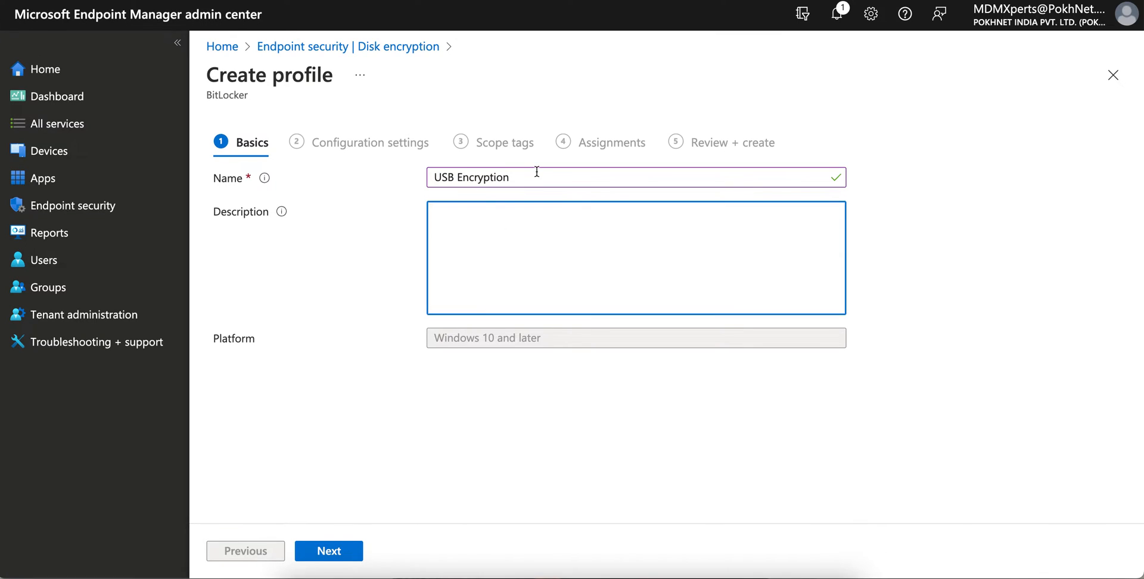
{"action": "type", "text": "USB Encryption"}
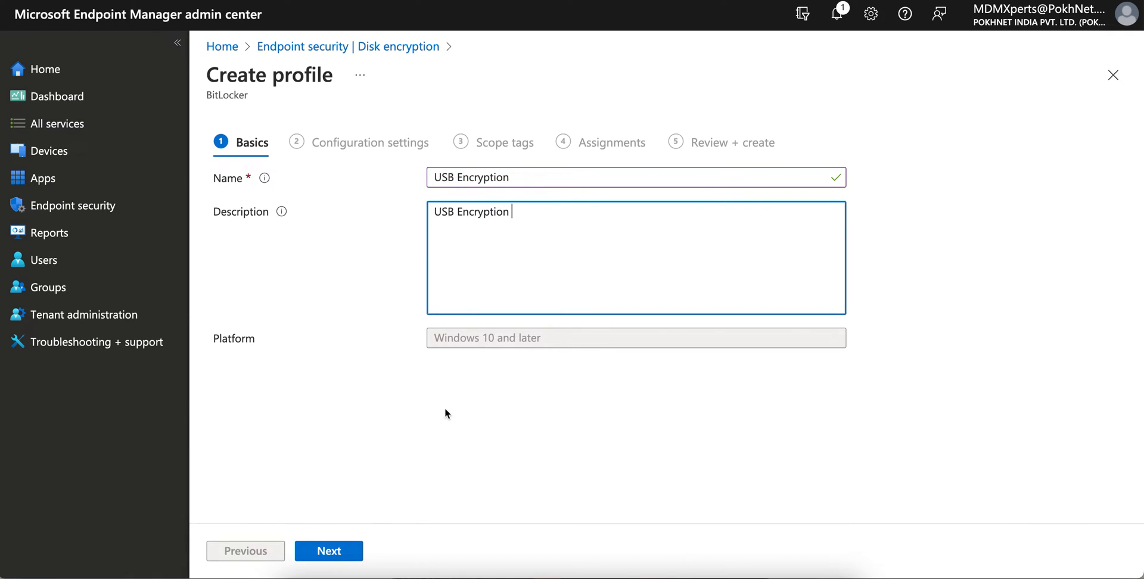
{"action": "left_click", "coordinate": [328, 550]}
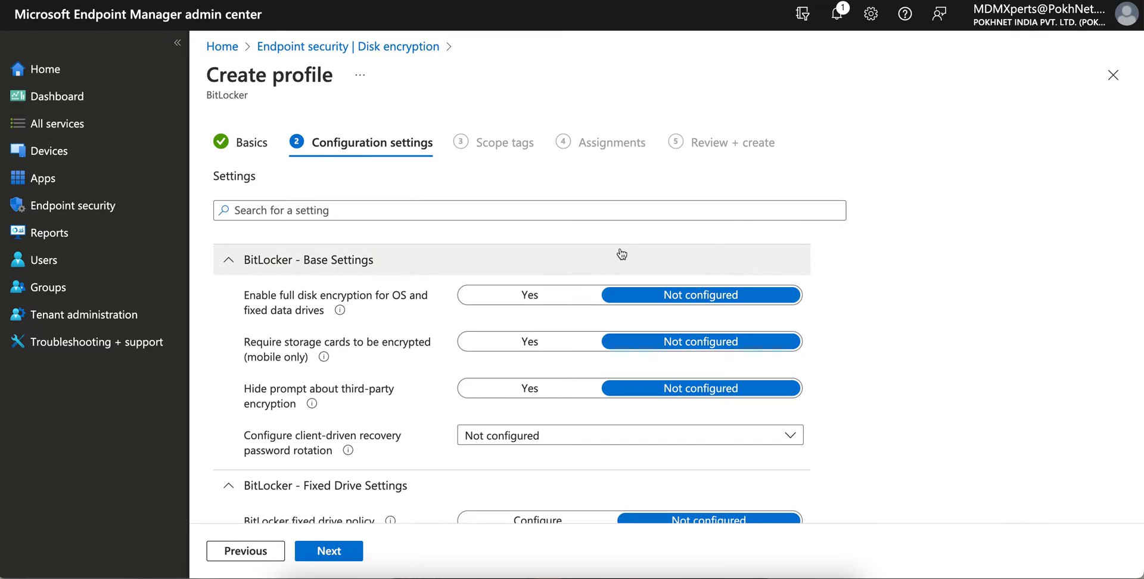
{"action": "mouse_move", "coordinate": [400, 348]}
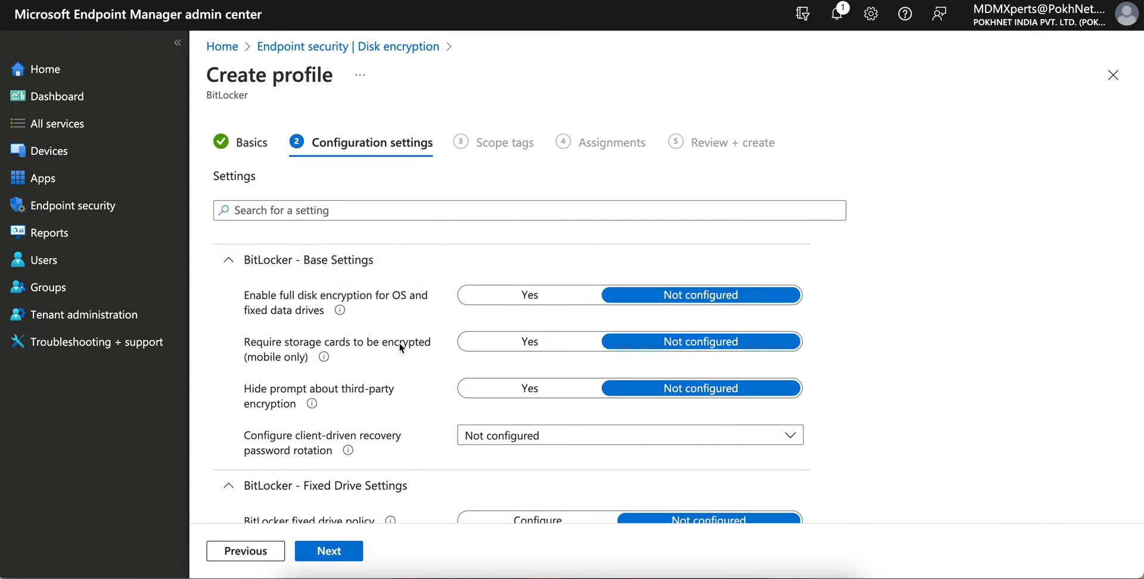
{"action": "mouse_move", "coordinate": [420, 304]}
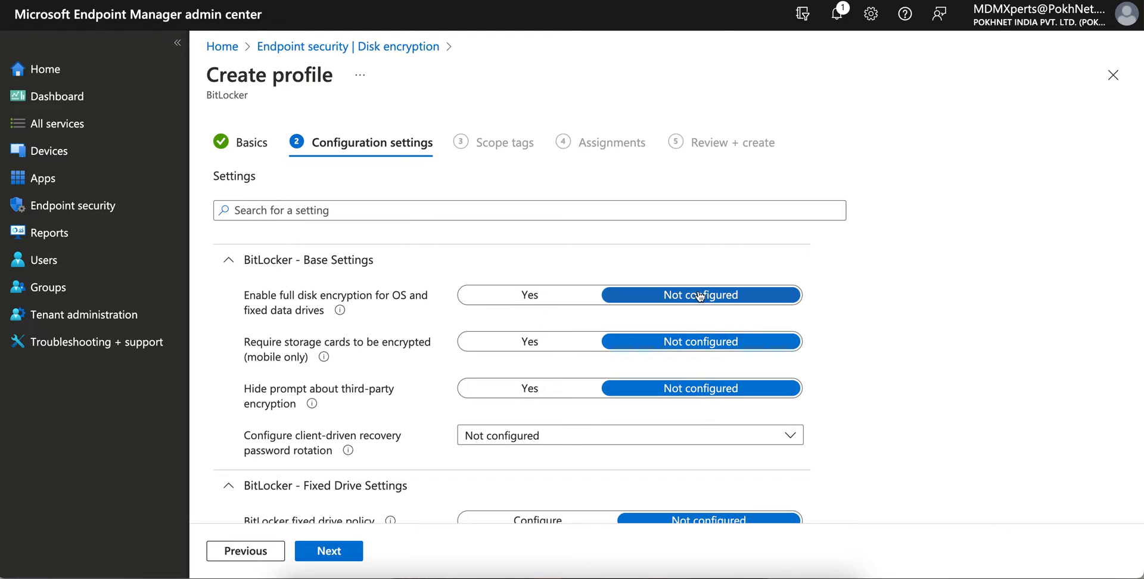
{"action": "mouse_move", "coordinate": [600, 370]}
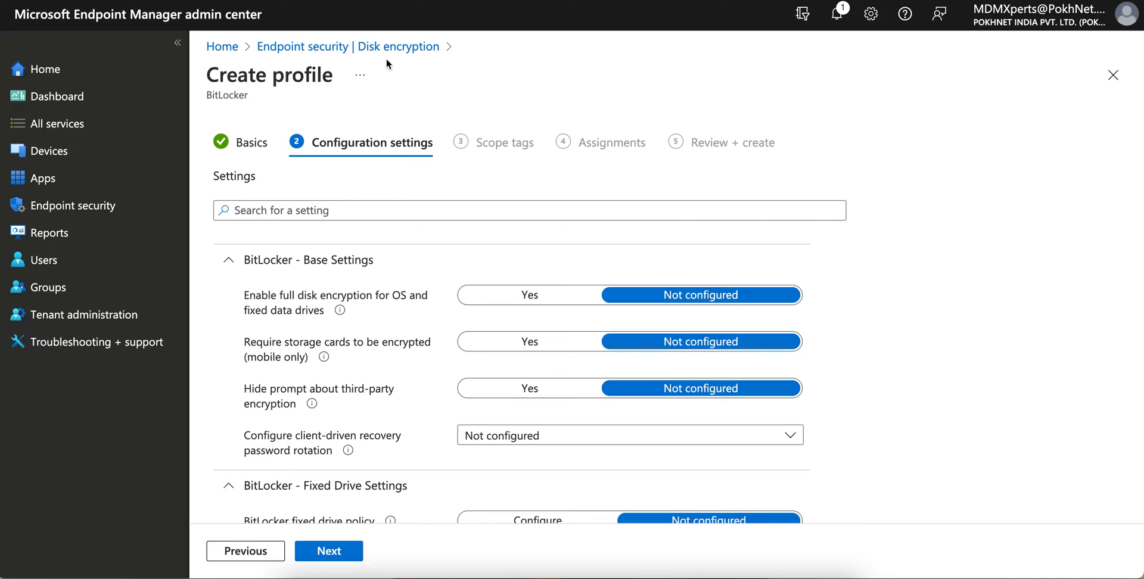
{"action": "mouse_move", "coordinate": [570, 260]}
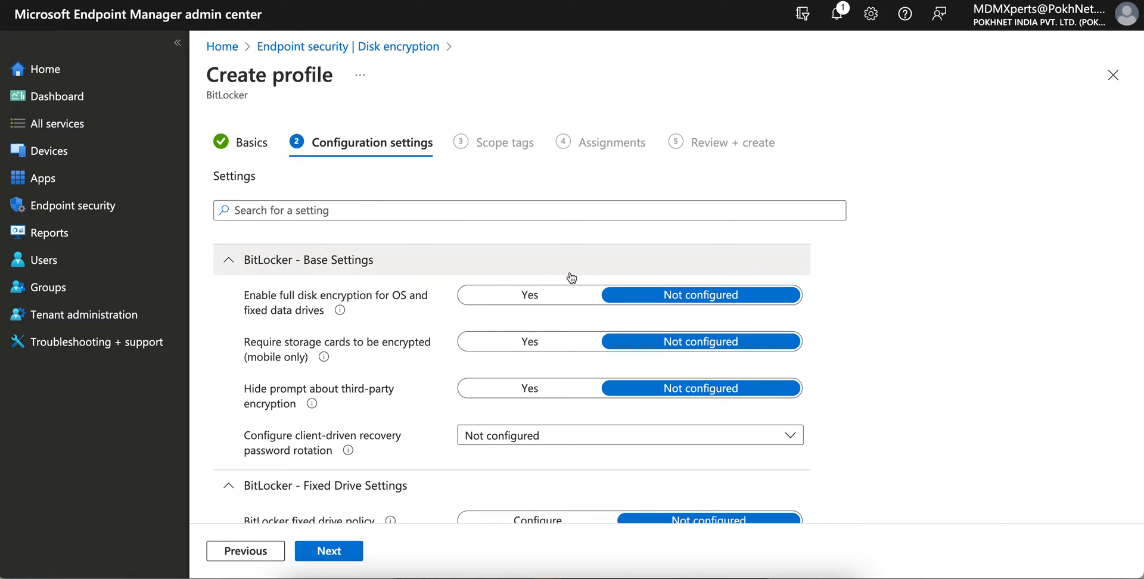
{"action": "mouse_move", "coordinate": [450, 367]}
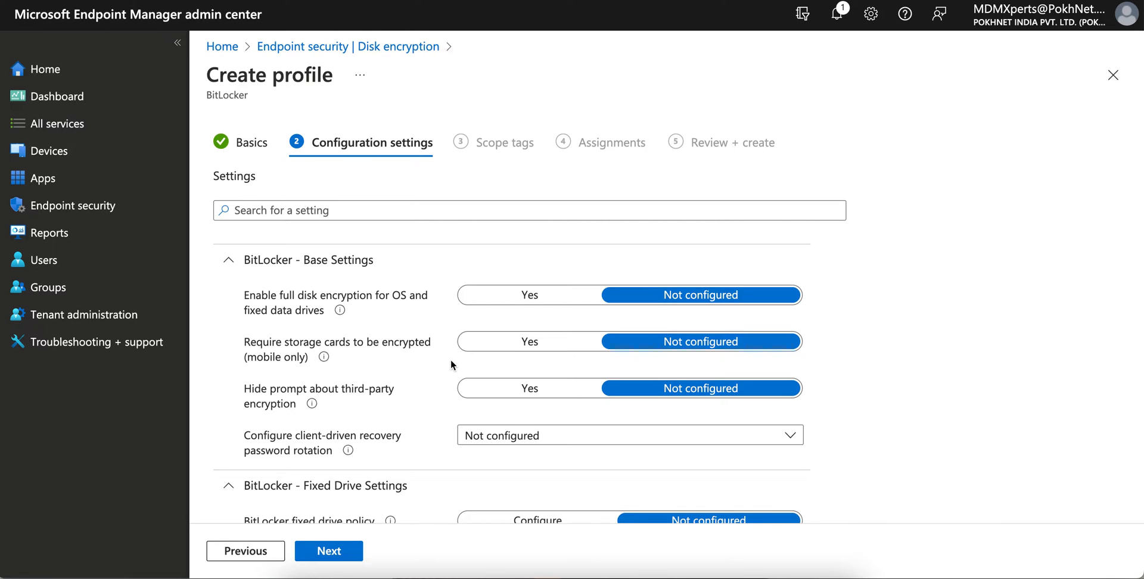
Step: Review BitLocker Base Settings and recovery password rotation choices, leaving all Not configured
{"action": "scroll", "scroll_direction": "down", "scroll_amount": 3}
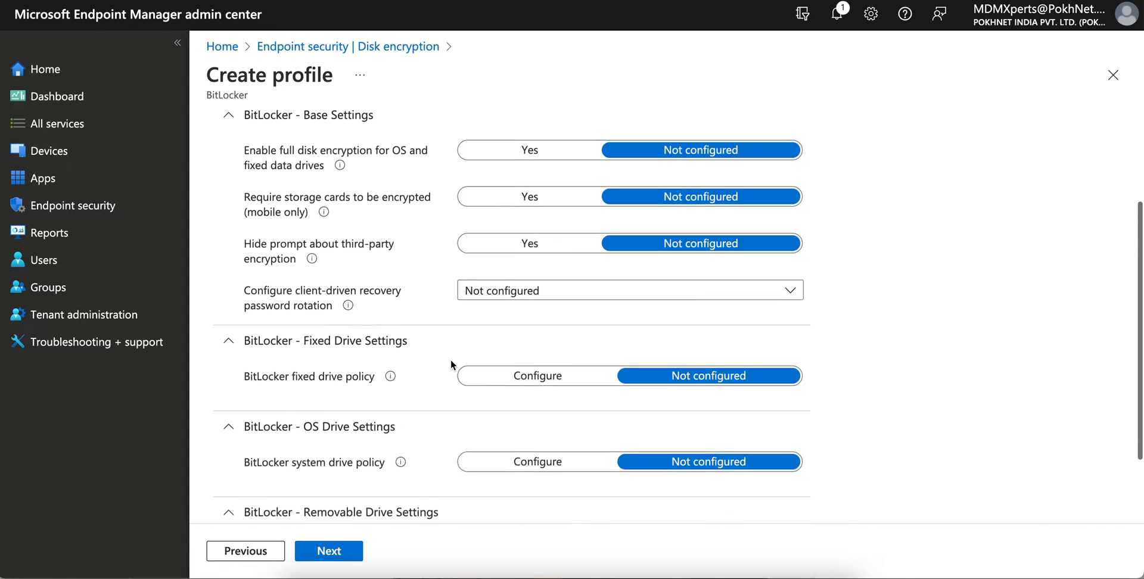
{"action": "scroll", "scroll_direction": "up", "scroll_amount": 3}
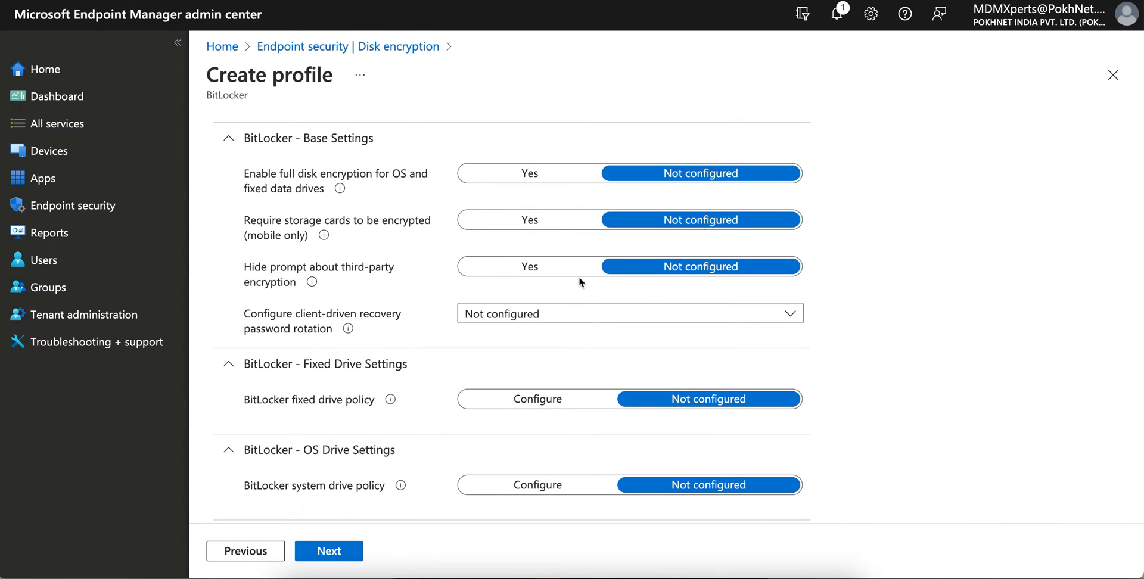
{"action": "mouse_move", "coordinate": [375, 190]}
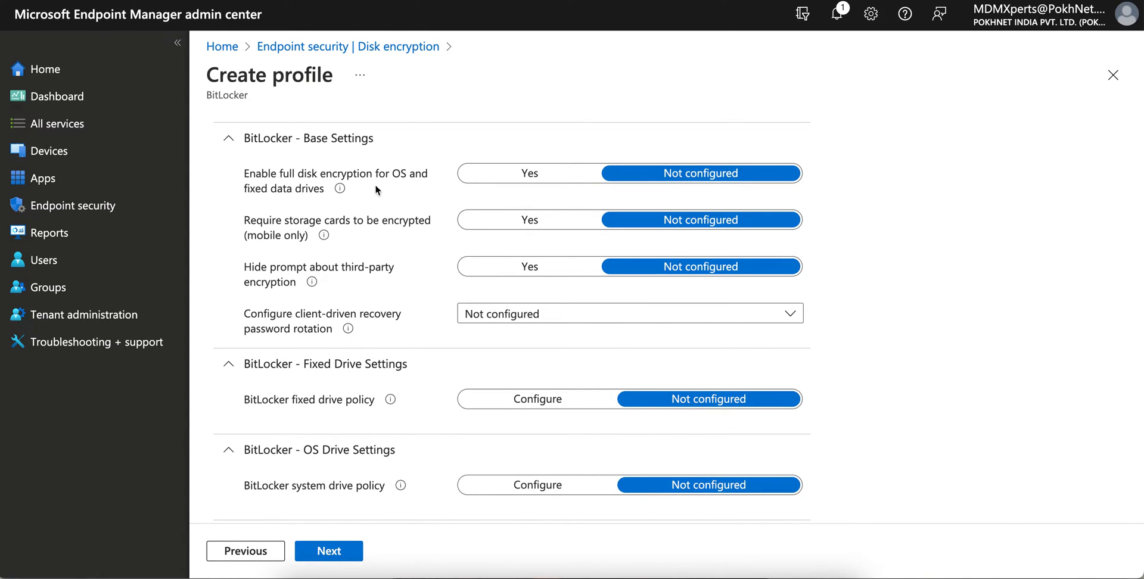
{"action": "mouse_move", "coordinate": [682, 182]}
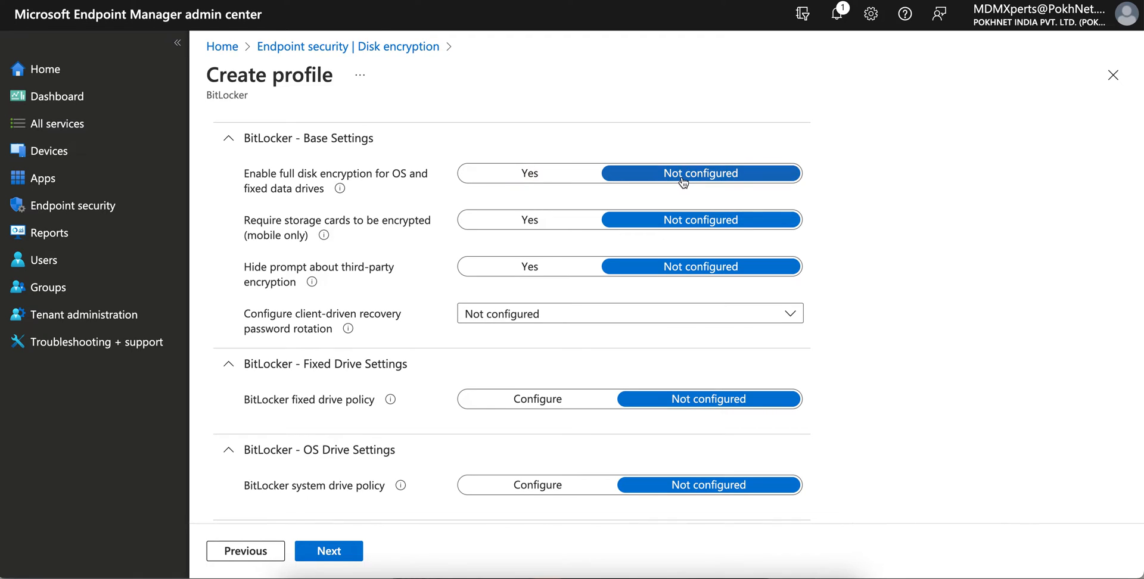
{"action": "mouse_move", "coordinate": [500, 190]}
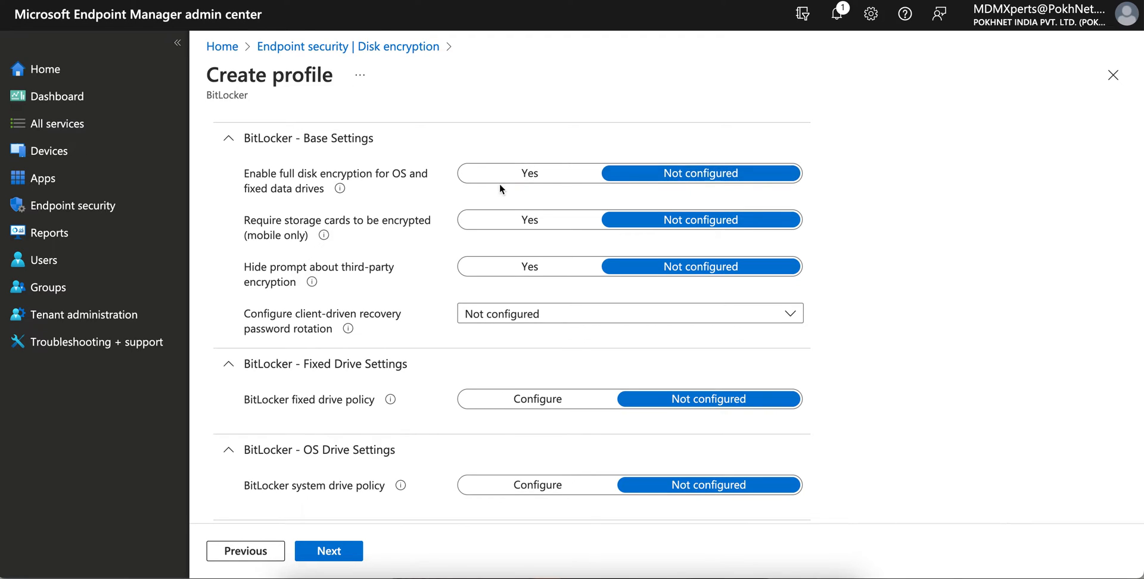
{"action": "mouse_move", "coordinate": [487, 191]}
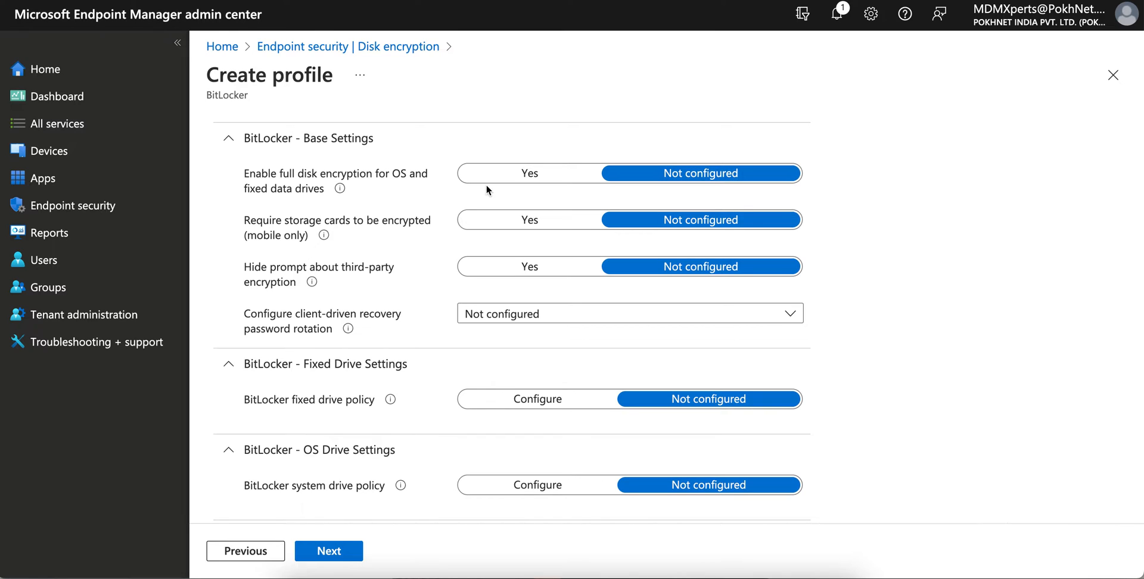
{"action": "mouse_move", "coordinate": [260, 138]}
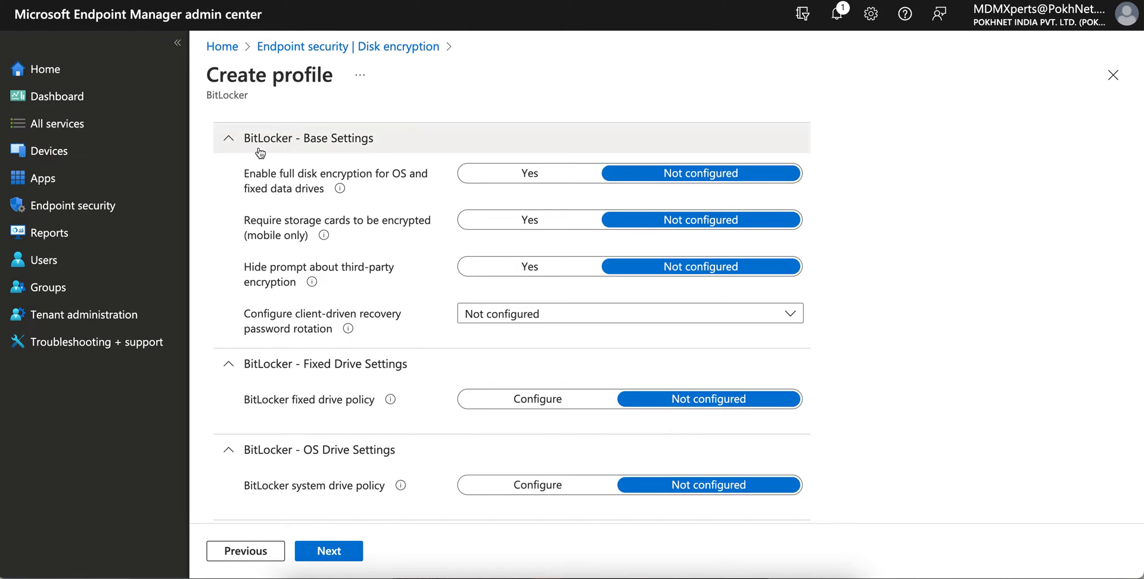
{"action": "left_click", "coordinate": [227, 139]}
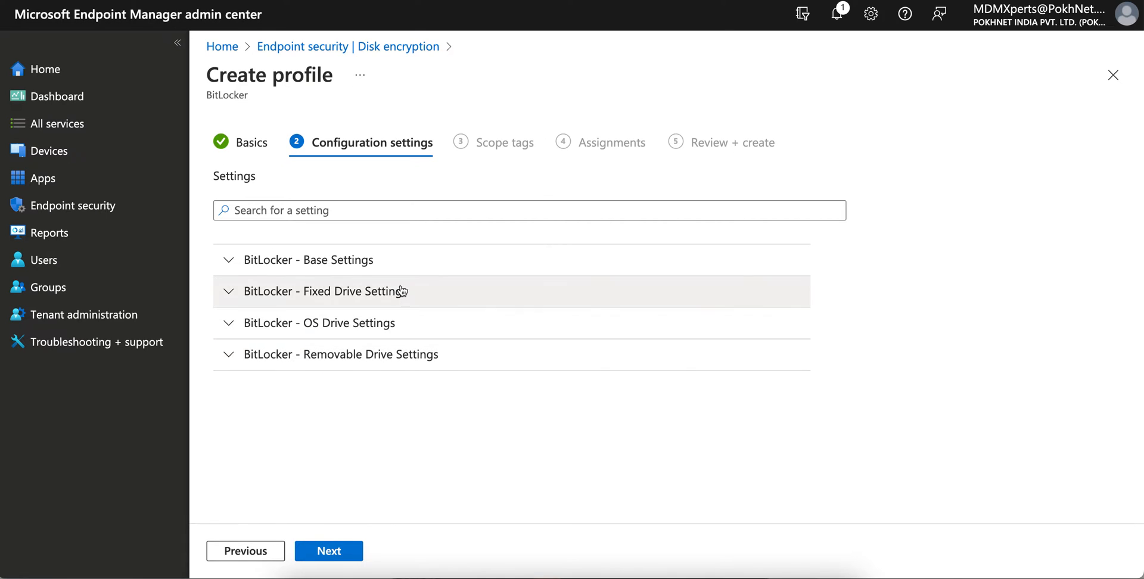
{"action": "mouse_move", "coordinate": [410, 267]}
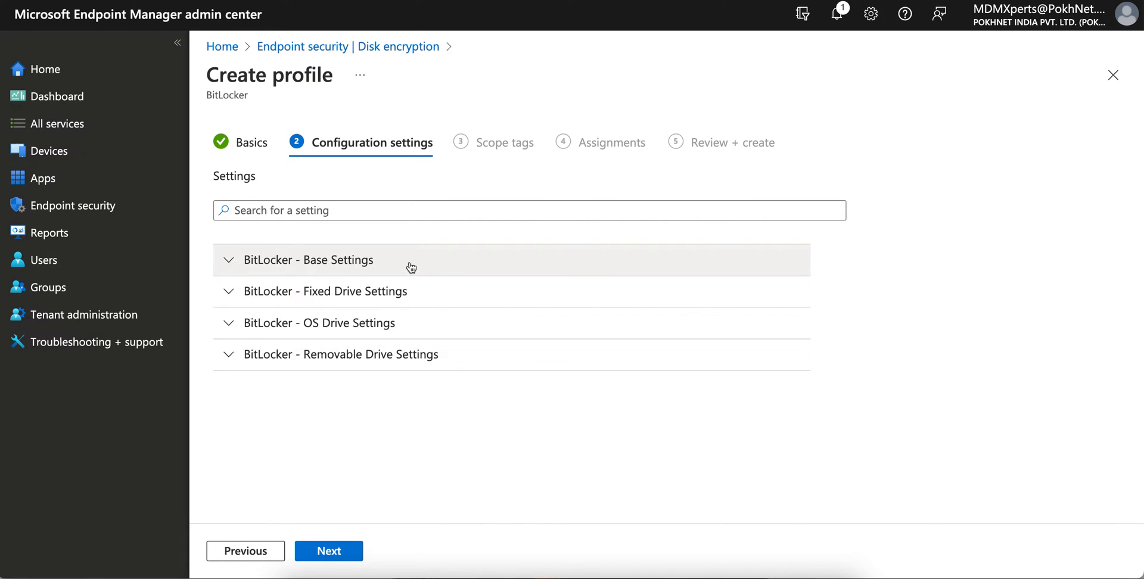
{"action": "mouse_move", "coordinate": [438, 270]}
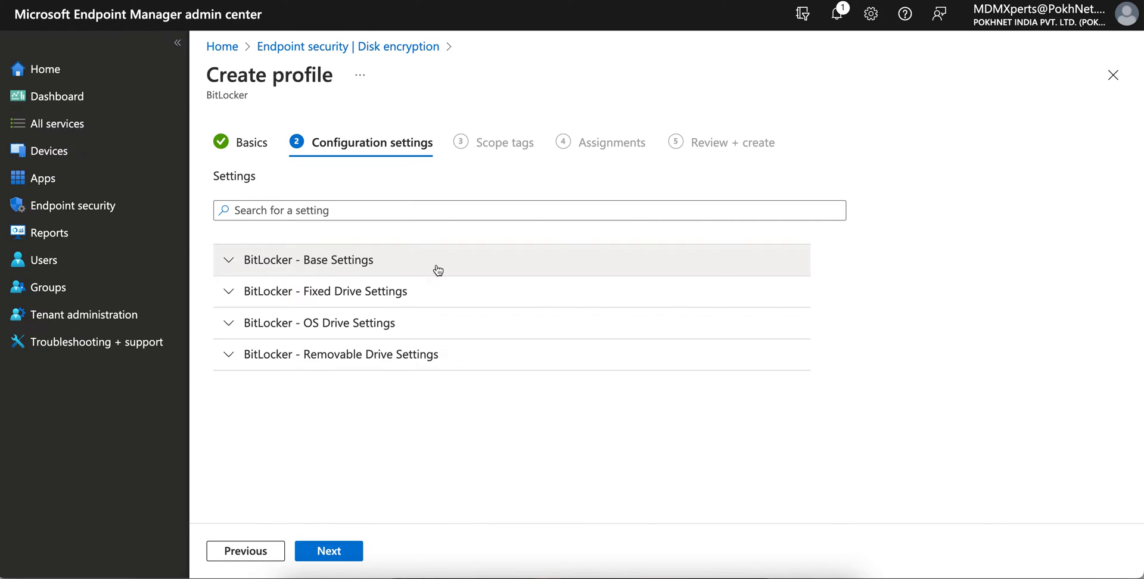
{"action": "left_click", "coordinate": [306, 260]}
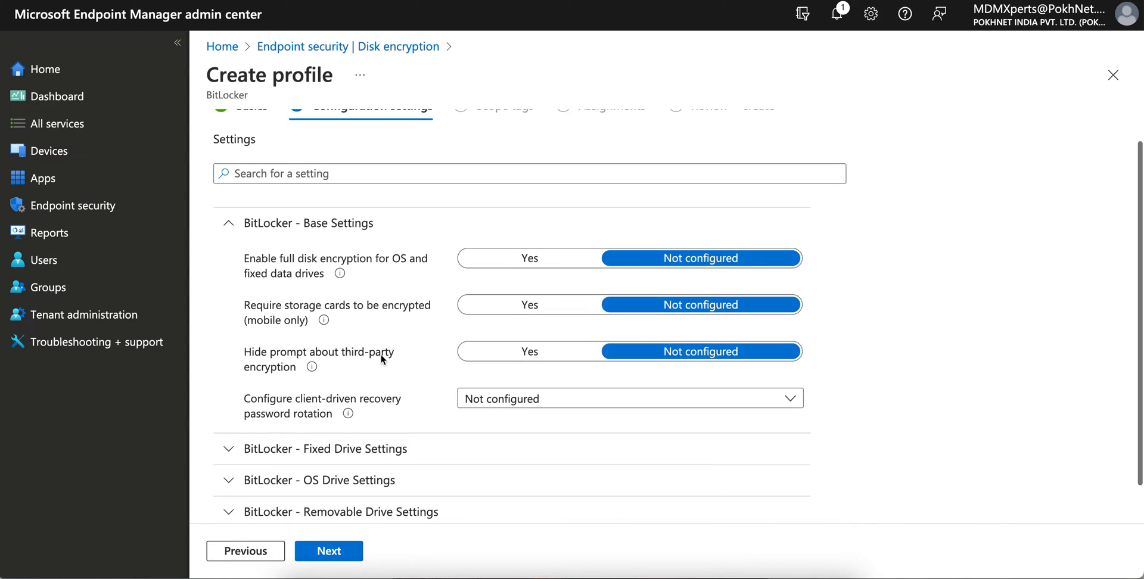
{"action": "scroll", "scroll_direction": "up", "scroll_amount": 3}
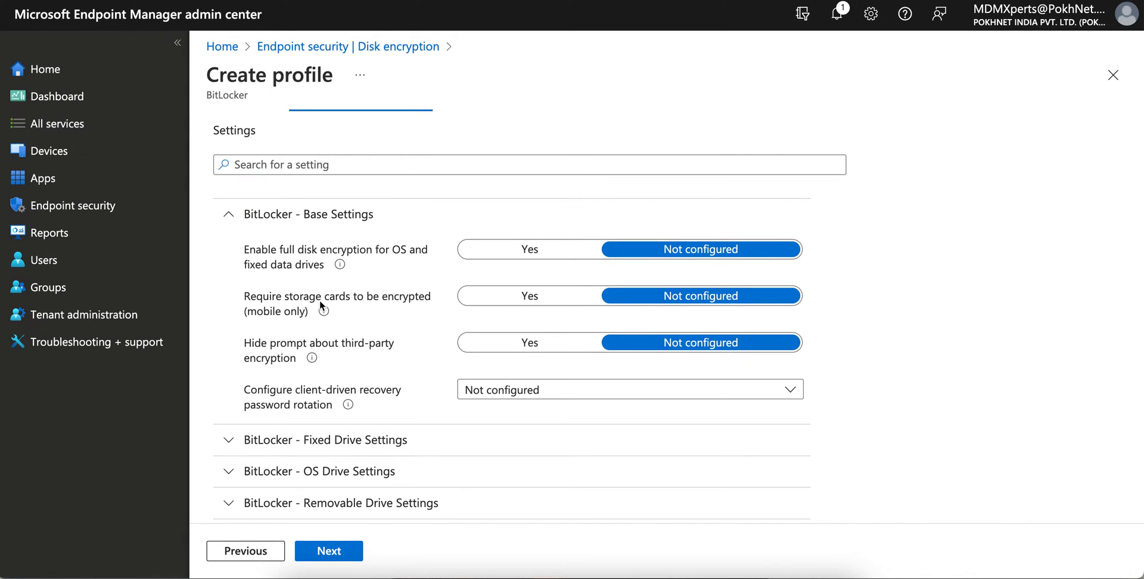
{"action": "mouse_move", "coordinate": [398, 314]}
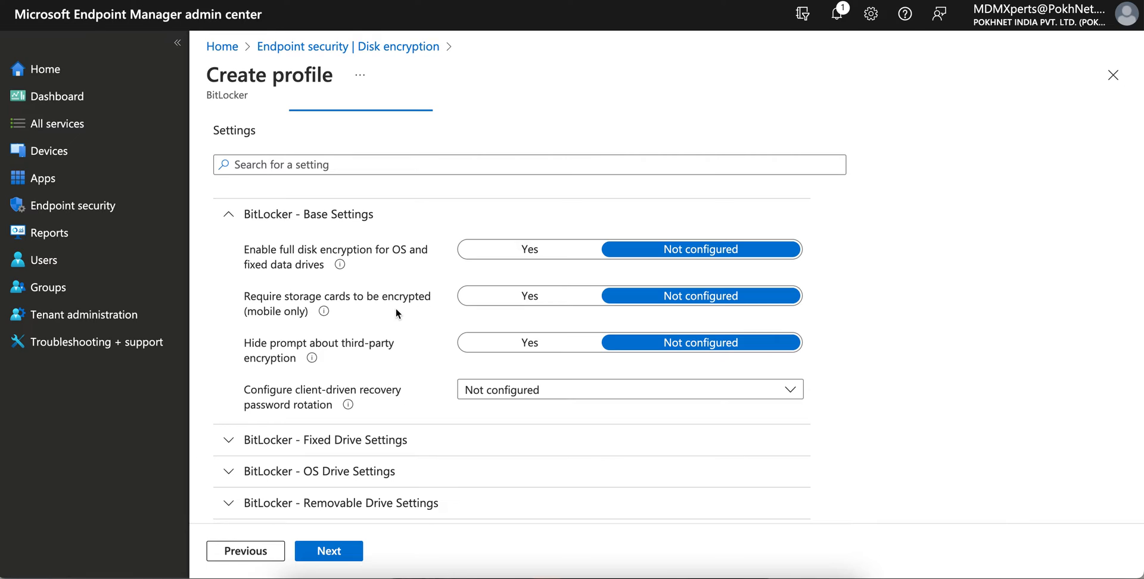
{"action": "mouse_move", "coordinate": [322, 315]}
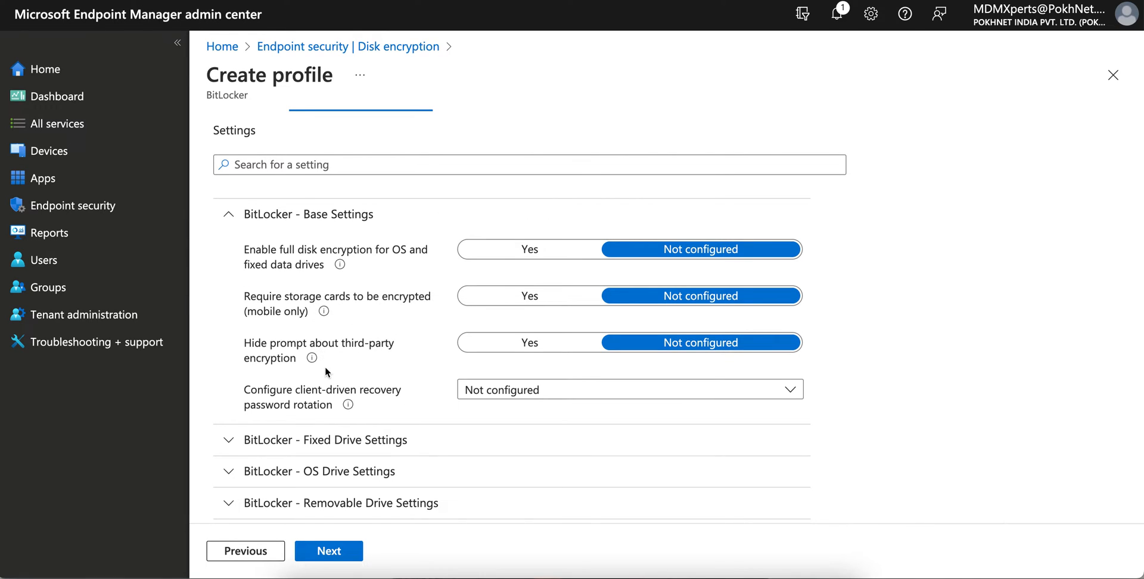
{"action": "mouse_move", "coordinate": [418, 404]}
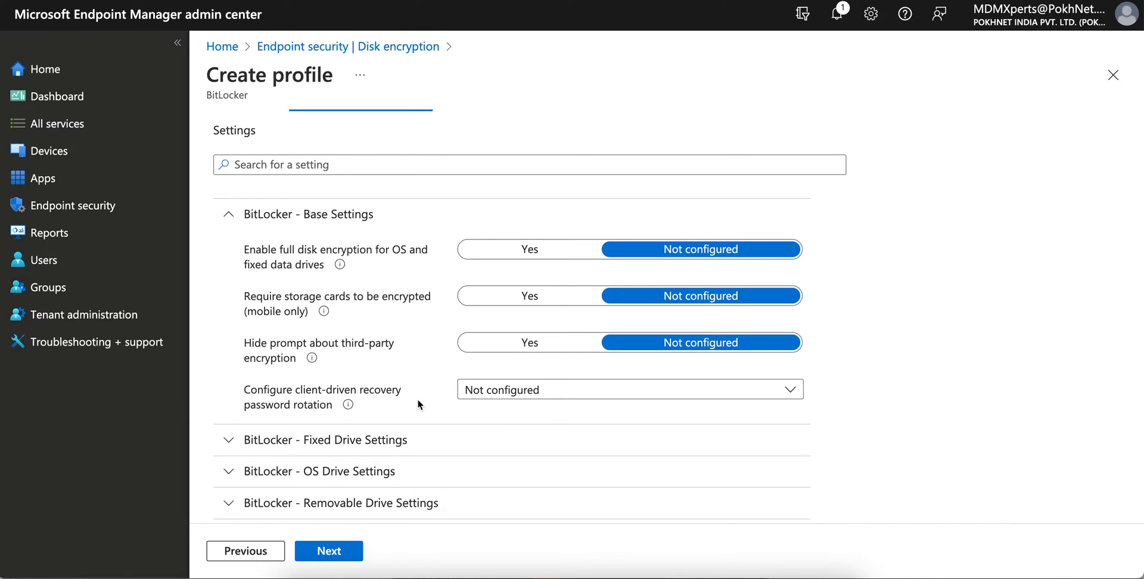
{"action": "left_click", "coordinate": [628, 389]}
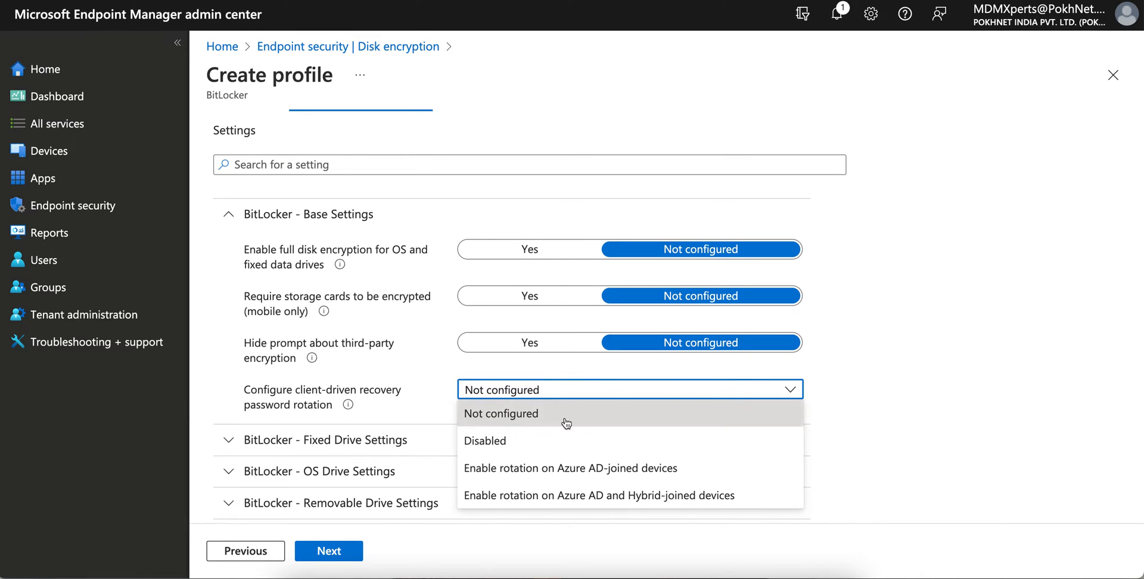
{"action": "mouse_move", "coordinate": [784, 418]}
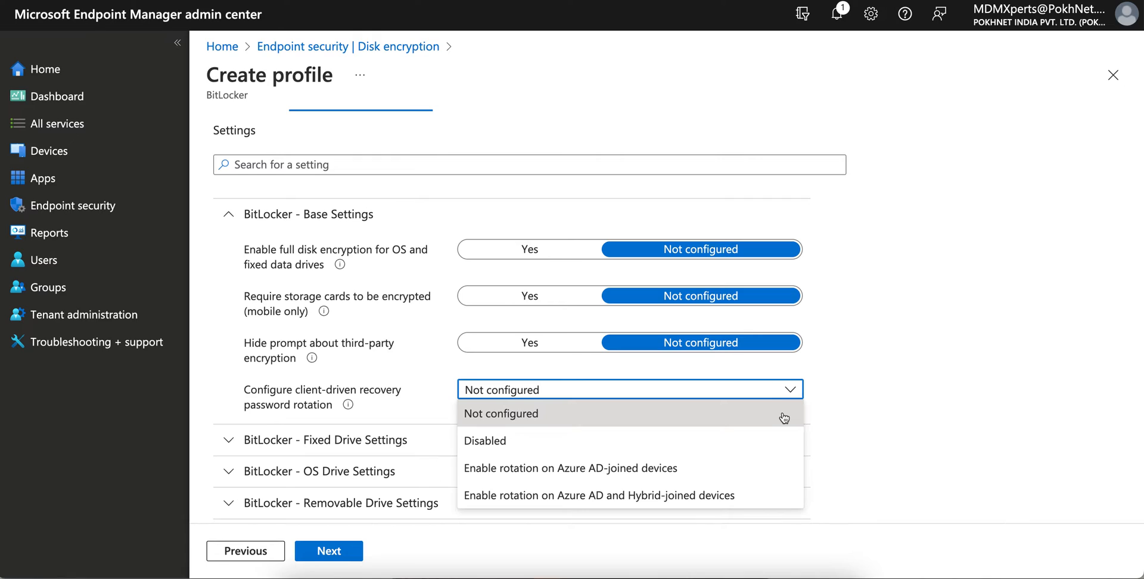
{"action": "mouse_move", "coordinate": [837, 392]}
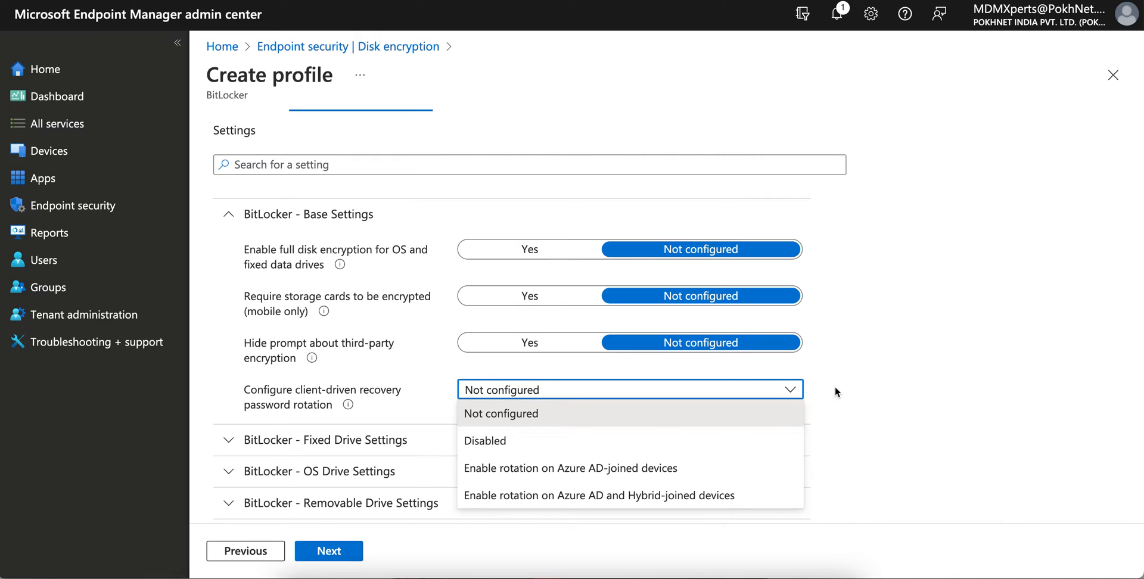
{"action": "mouse_move", "coordinate": [740, 414]}
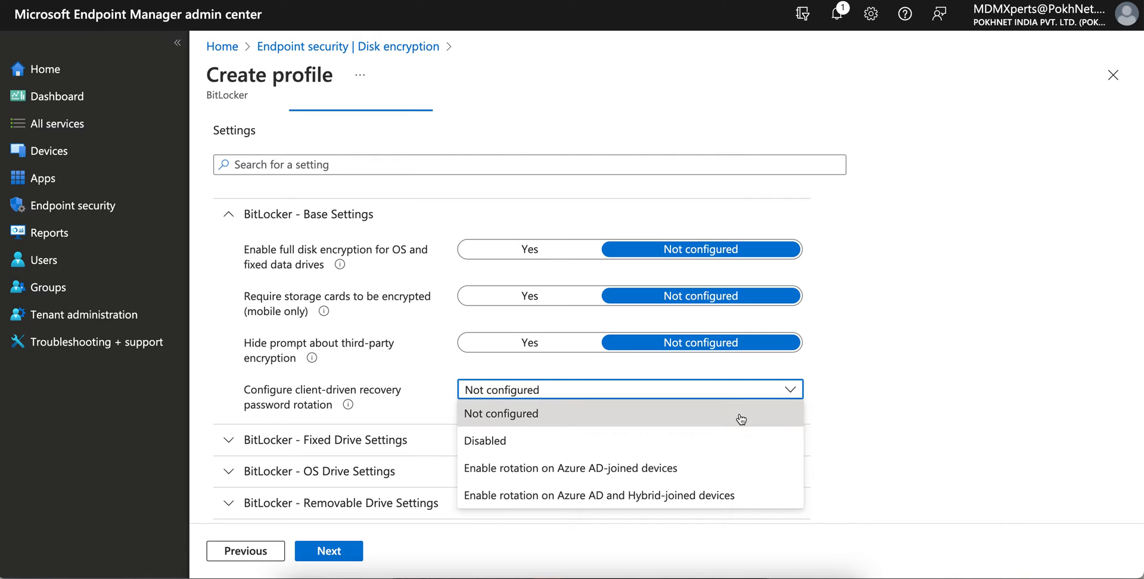
{"action": "mouse_move", "coordinate": [744, 468]}
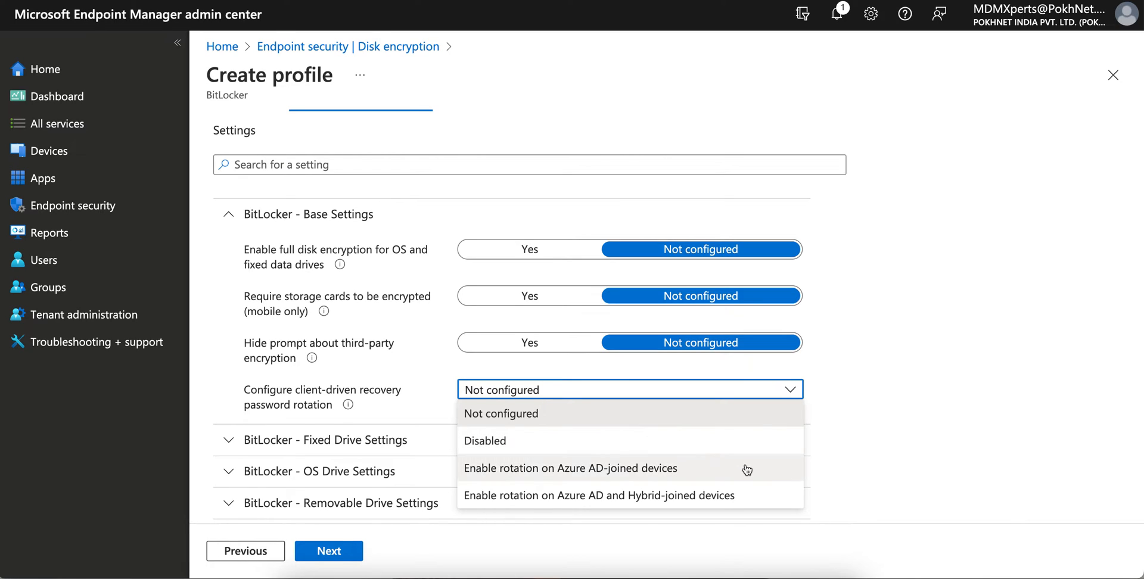
{"action": "mouse_move", "coordinate": [719, 496]}
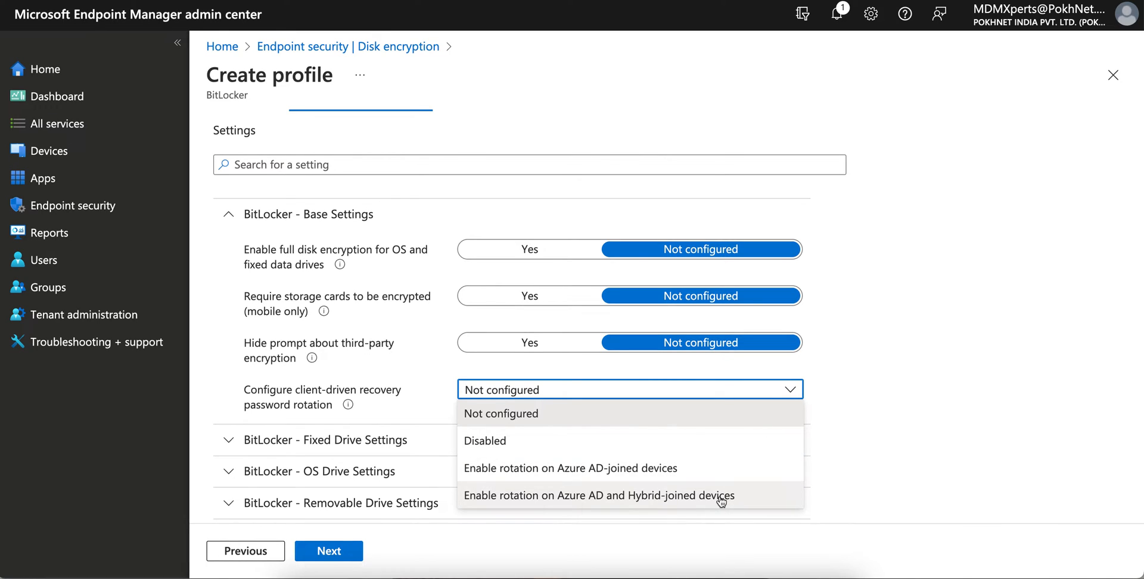
{"action": "mouse_move", "coordinate": [759, 502]}
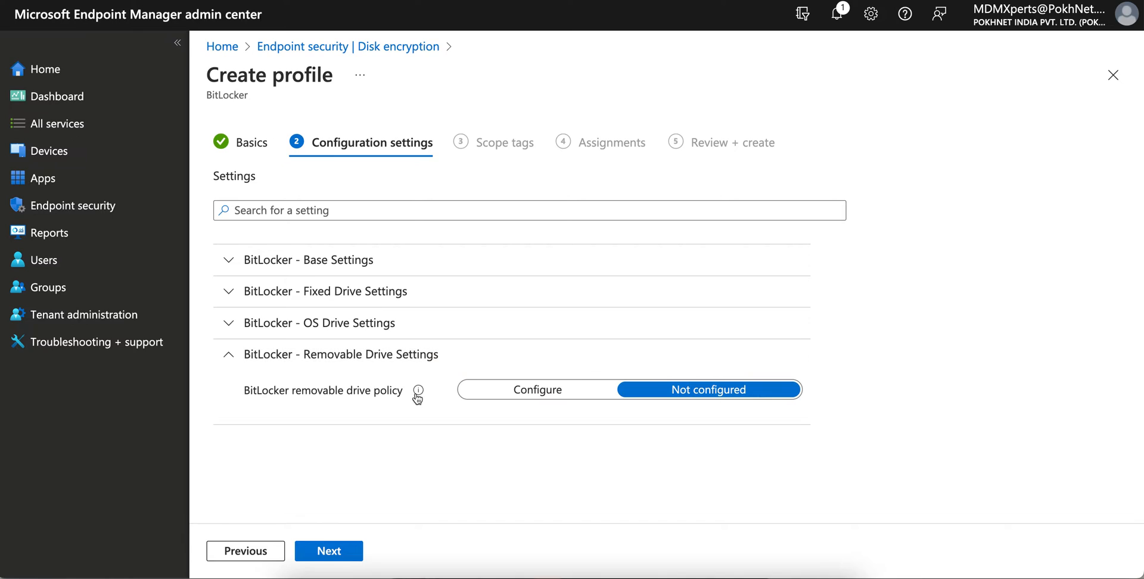
{"action": "mouse_move", "coordinate": [283, 403]}
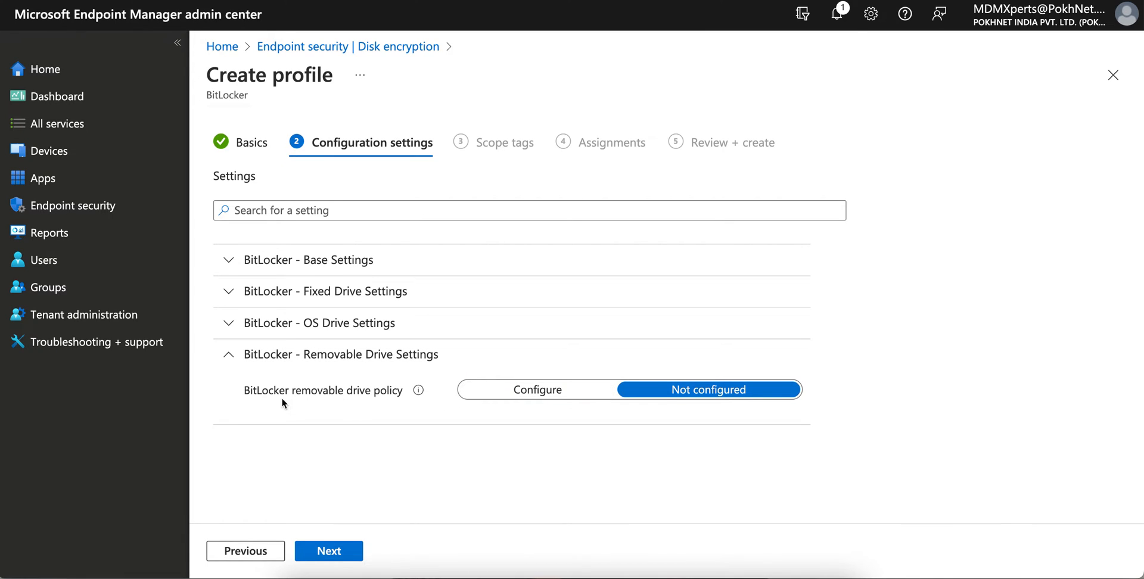
{"action": "mouse_move", "coordinate": [460, 415]}
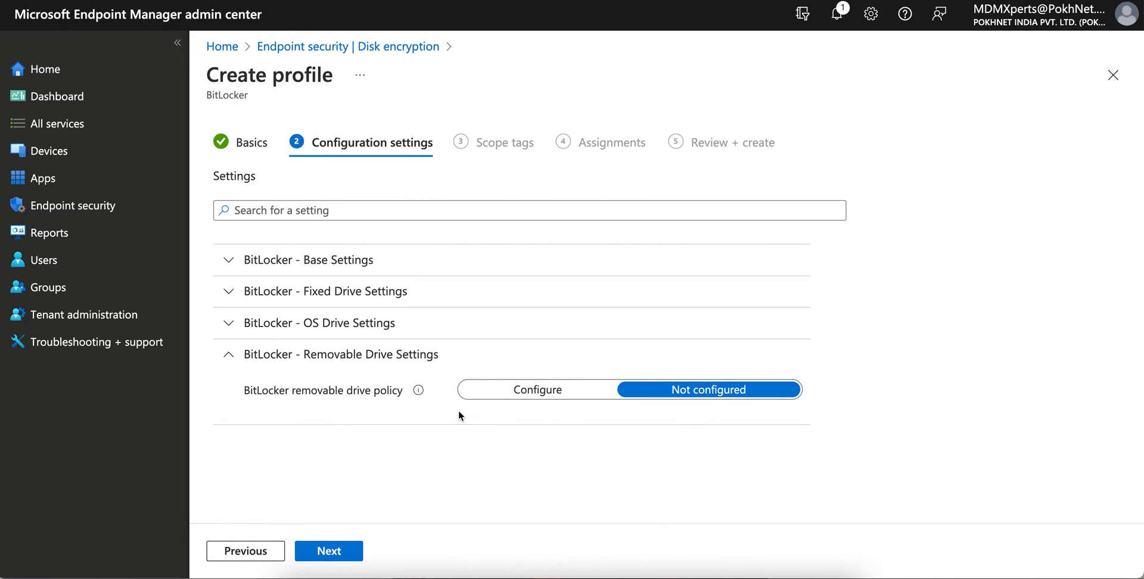
{"action": "mouse_move", "coordinate": [372, 403]}
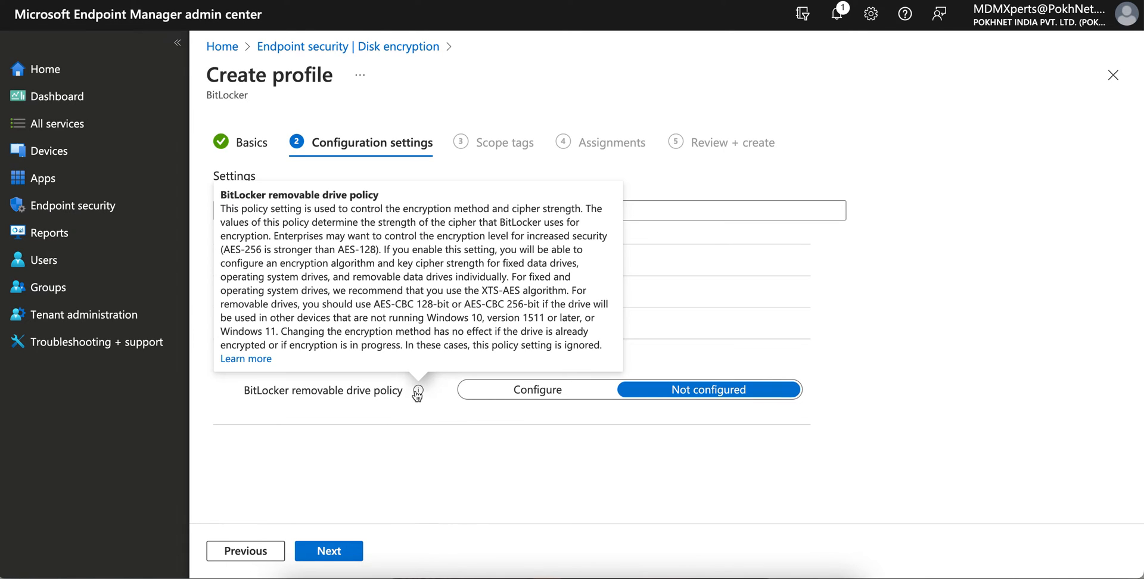
{"action": "mouse_move", "coordinate": [420, 269]}
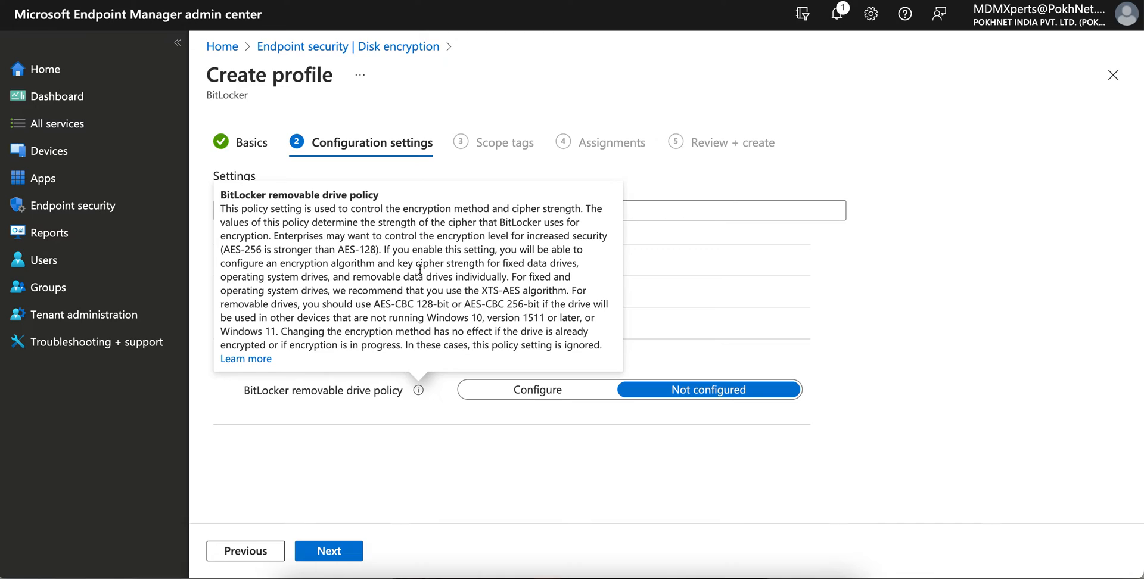
{"action": "mouse_move", "coordinate": [489, 221]}
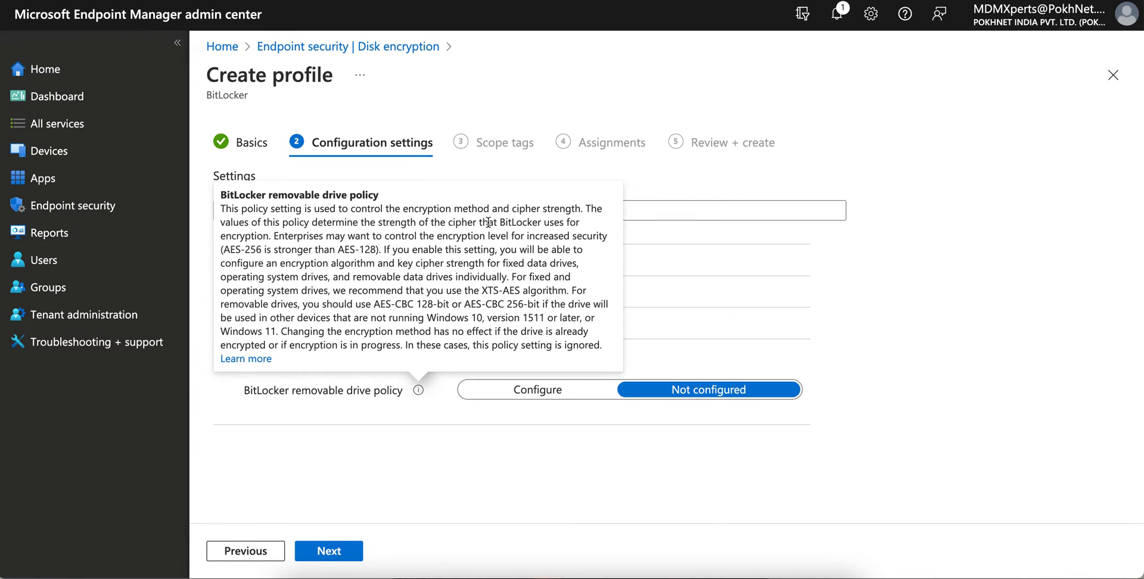
{"action": "mouse_move", "coordinate": [381, 236]}
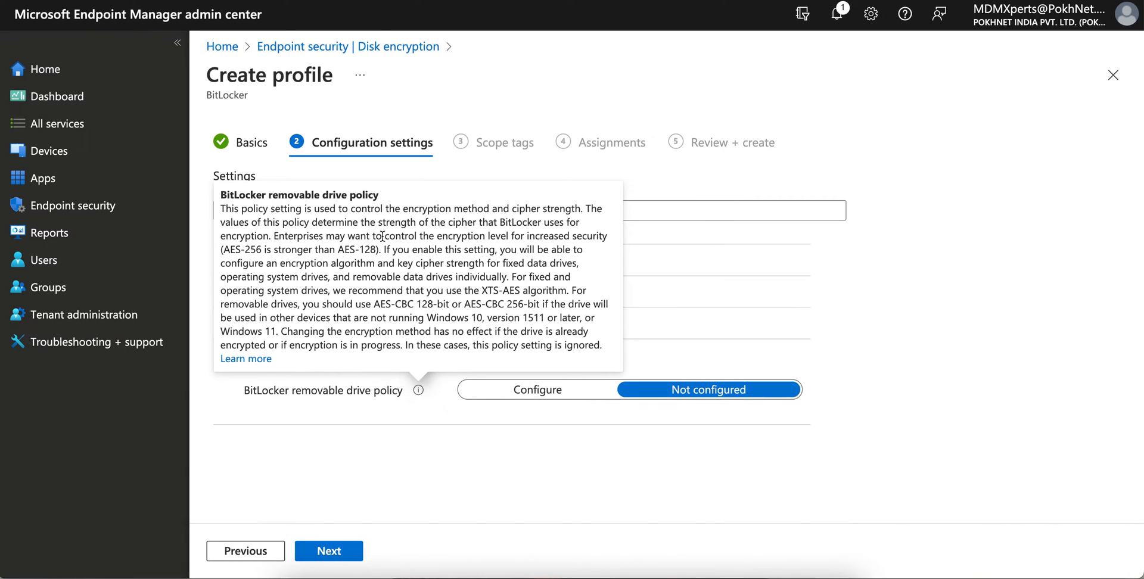
{"action": "mouse_move", "coordinate": [511, 287]}
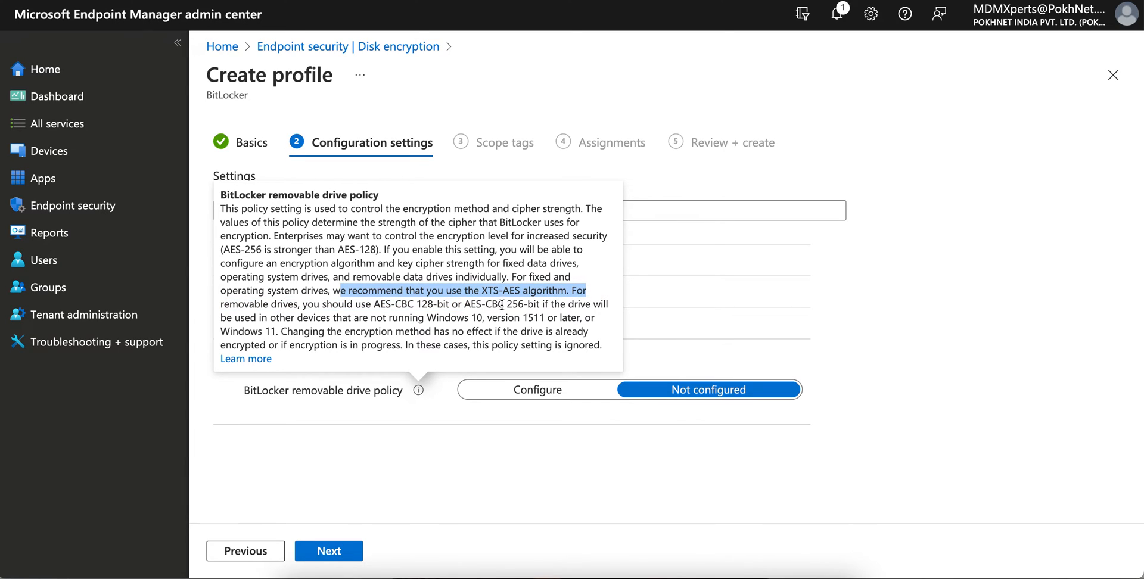
{"action": "mouse_move", "coordinate": [525, 315]}
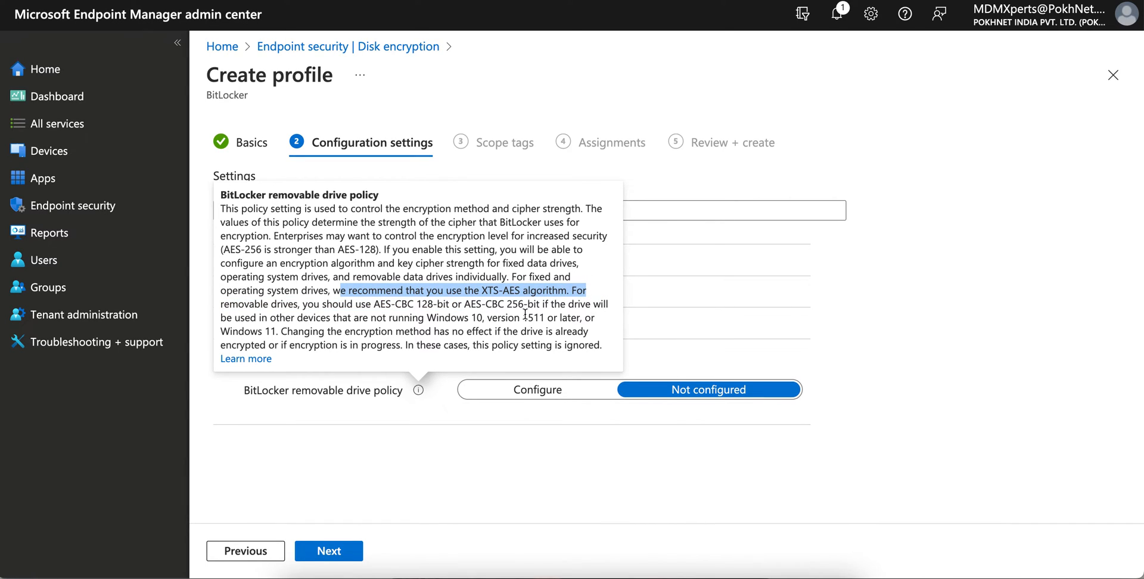
{"action": "mouse_move", "coordinate": [486, 326]}
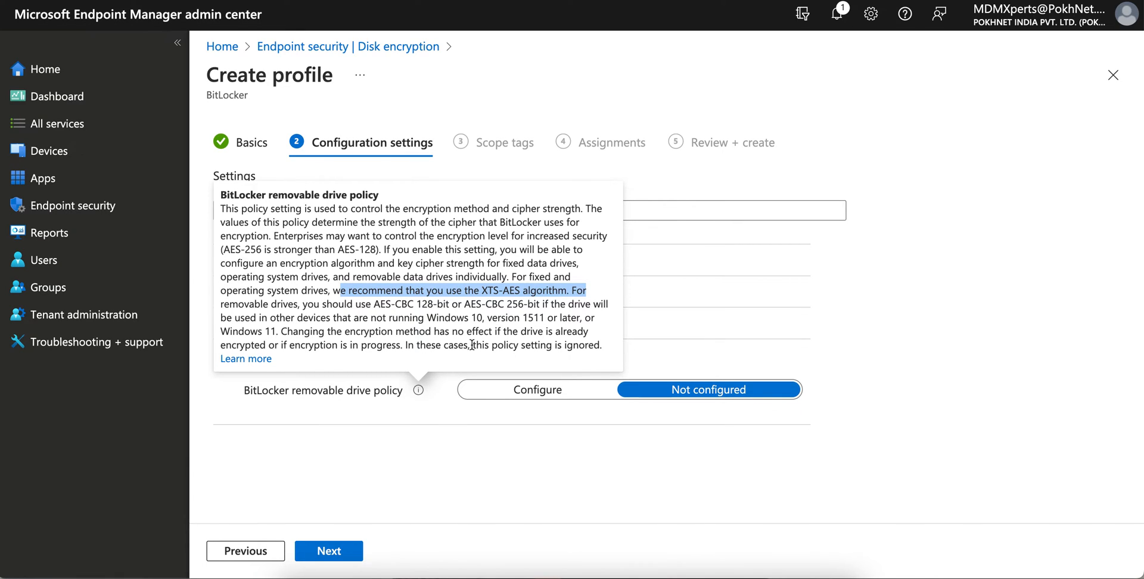
{"action": "mouse_move", "coordinate": [584, 336]}
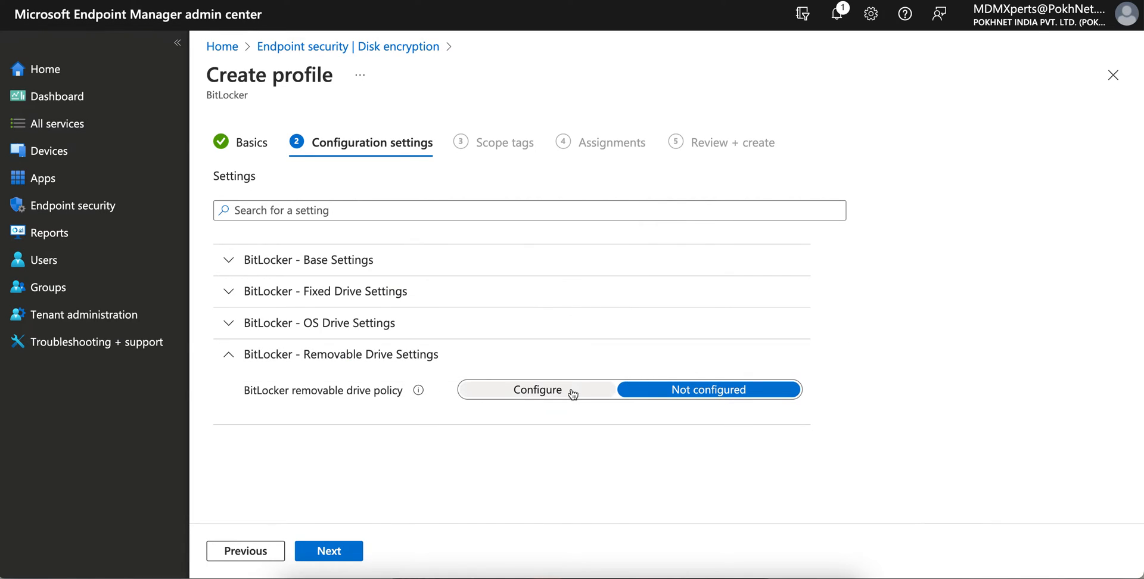
Step: Set removable drive policy to Configure and list encryption methods for AES 256bit XTS
{"action": "left_click", "coordinate": [538, 388]}
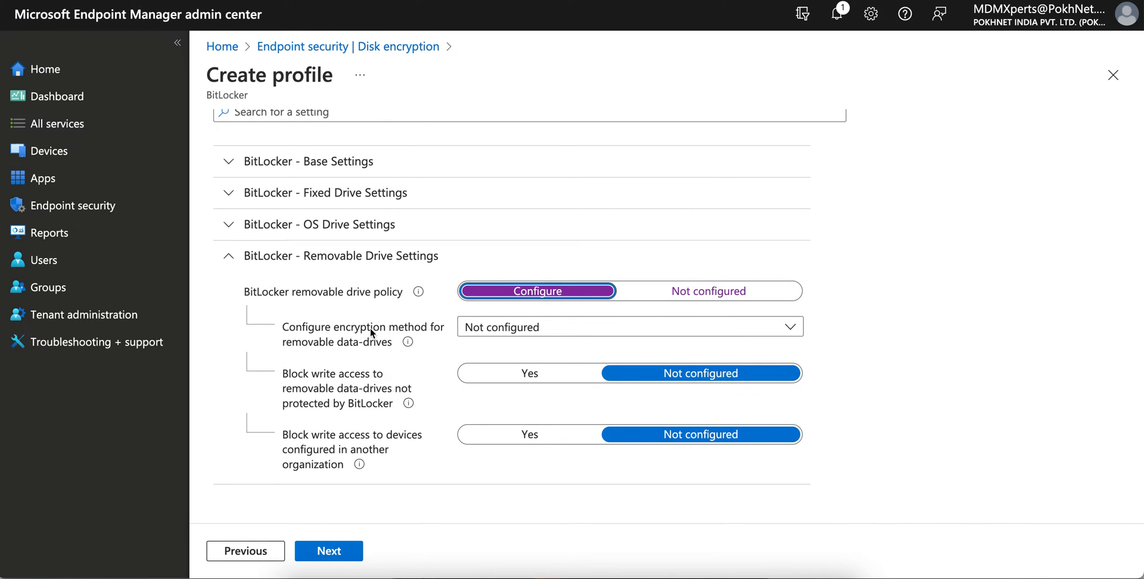
{"action": "mouse_move", "coordinate": [419, 356]}
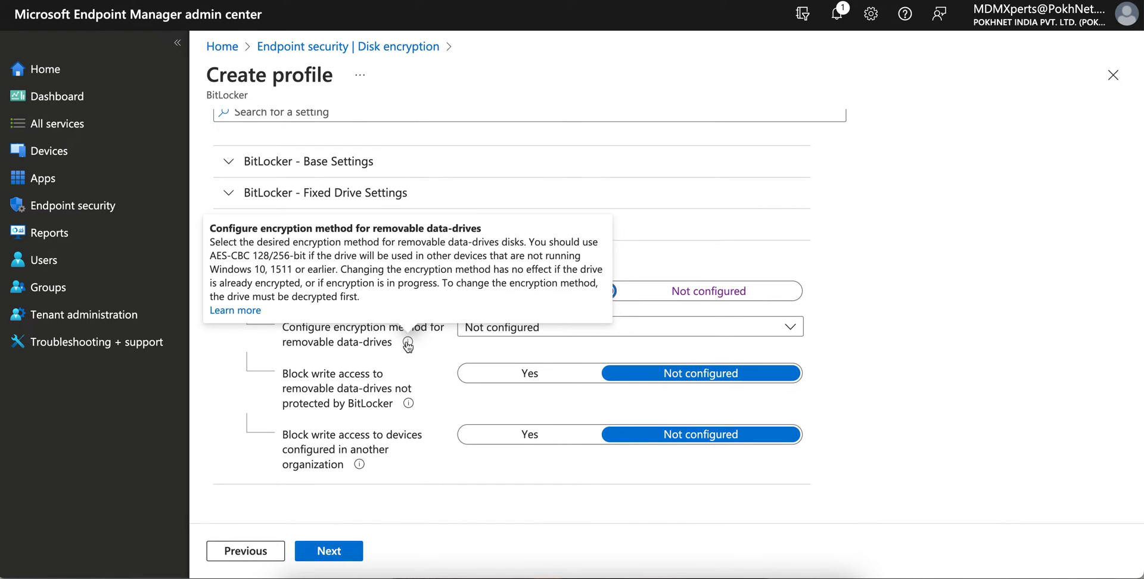
{"action": "left_click", "coordinate": [628, 327]}
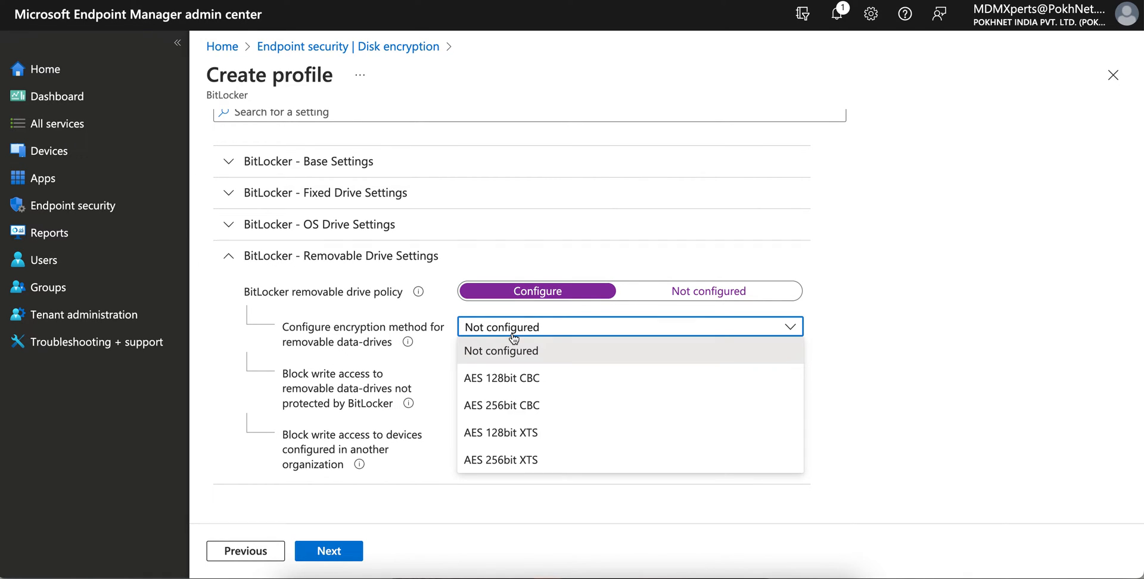
{"action": "mouse_move", "coordinate": [558, 436]}
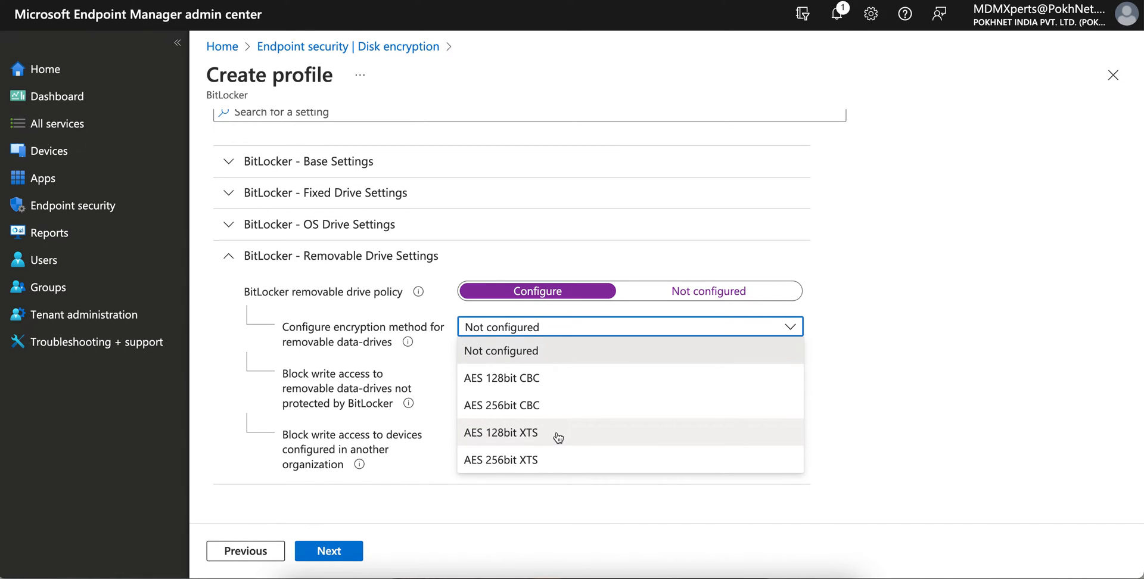
{"action": "mouse_move", "coordinate": [566, 434]}
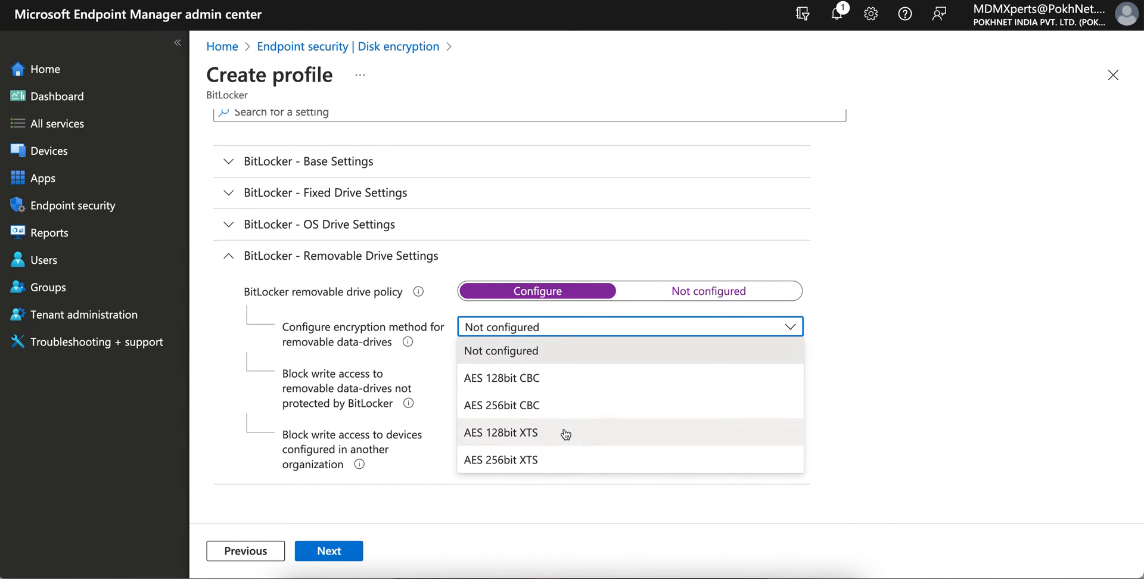
{"action": "mouse_move", "coordinate": [540, 460]}
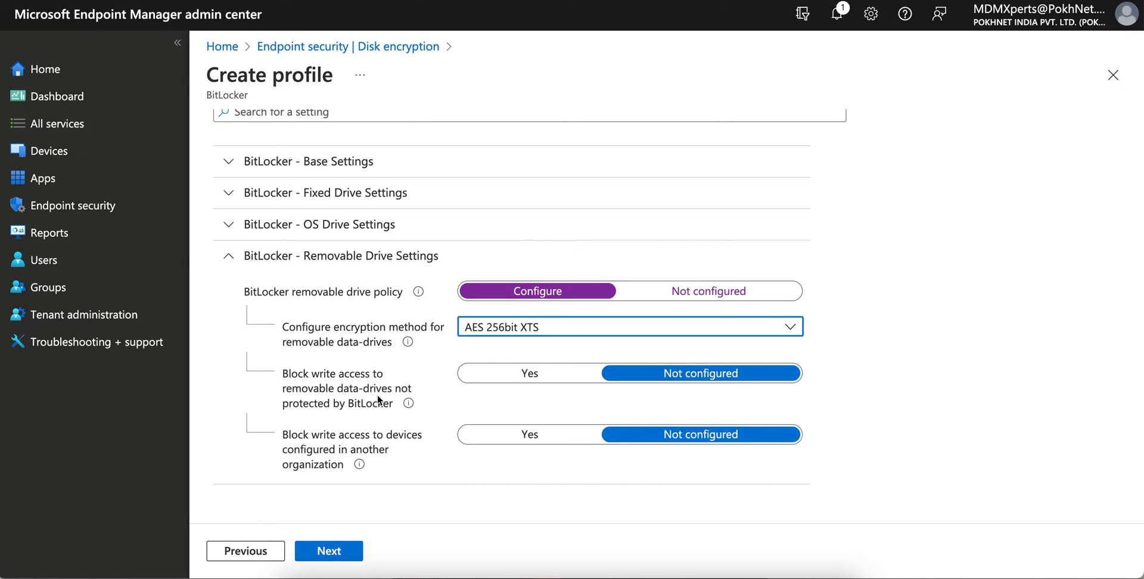
{"action": "mouse_move", "coordinate": [506, 379]}
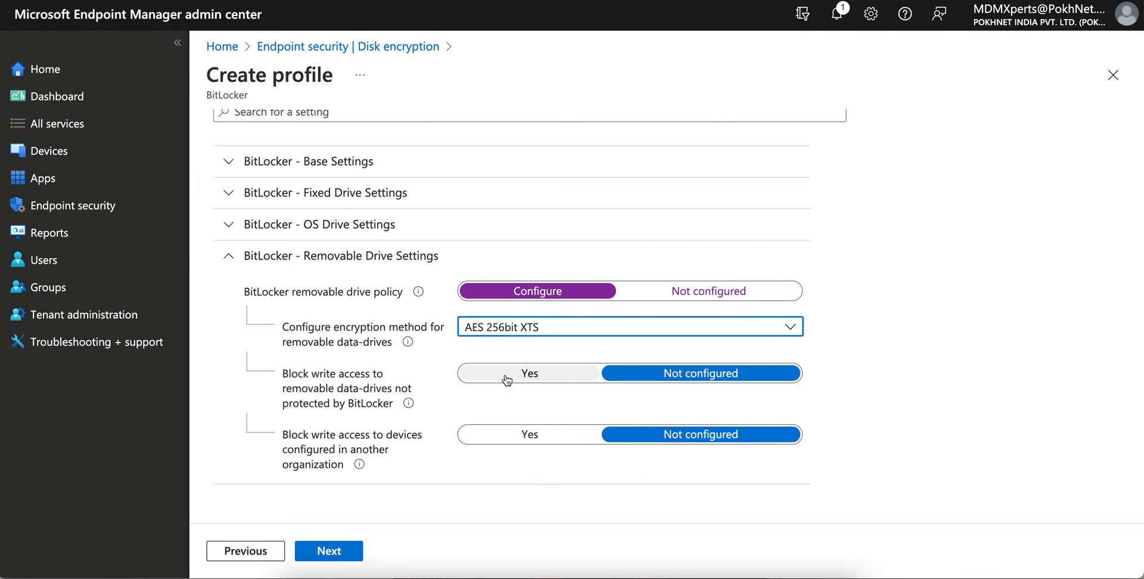
Step: Set both removable-drive 'Block write access' settings to Yes
{"action": "left_click", "coordinate": [528, 373]}
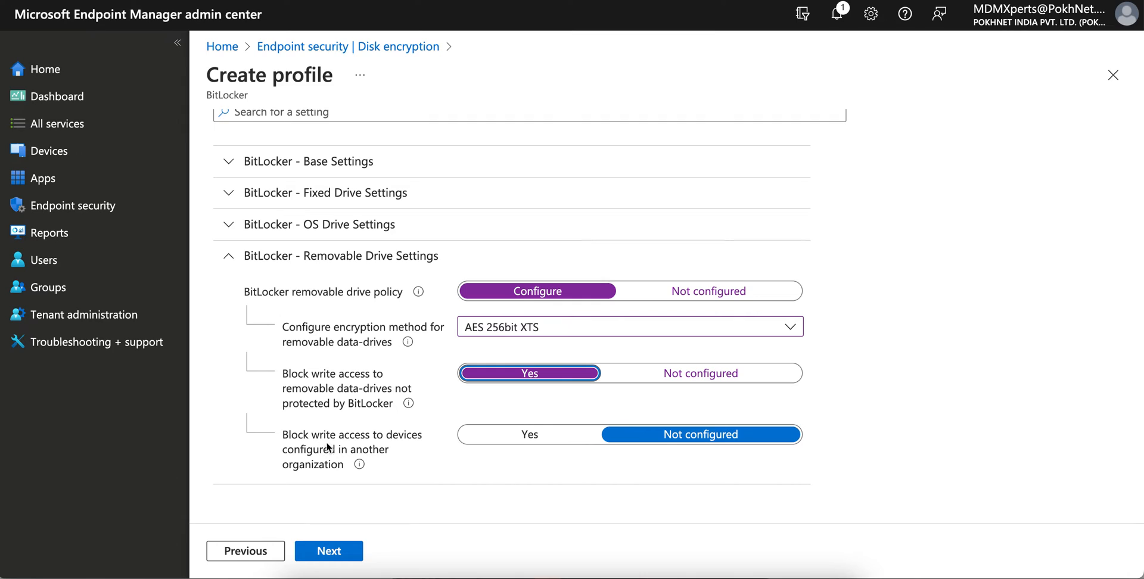
{"action": "mouse_move", "coordinate": [365, 471]}
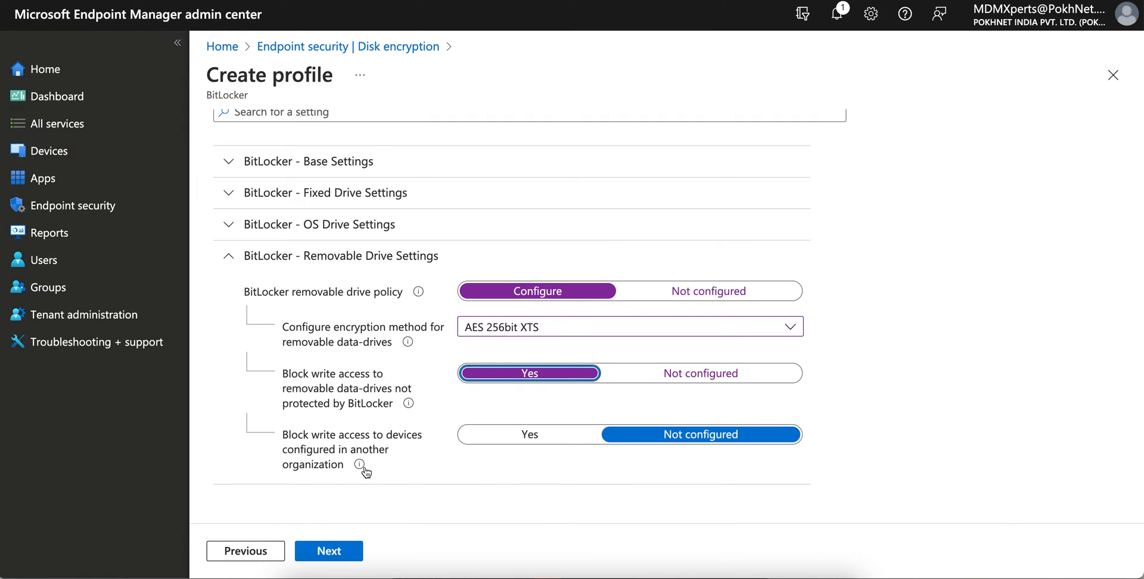
{"action": "mouse_move", "coordinate": [660, 443]}
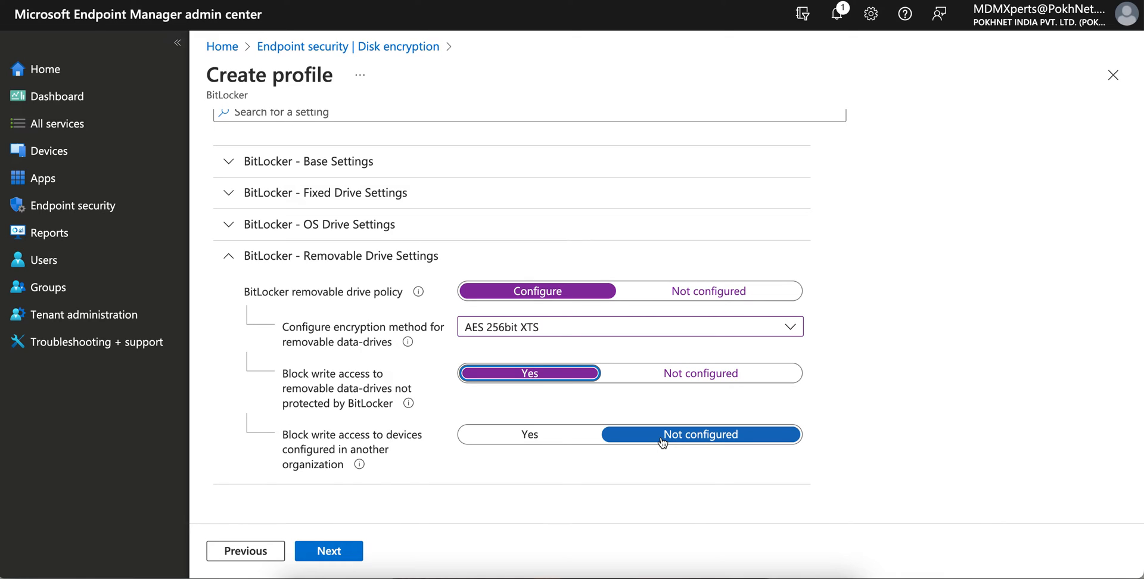
{"action": "left_click", "coordinate": [529, 433]}
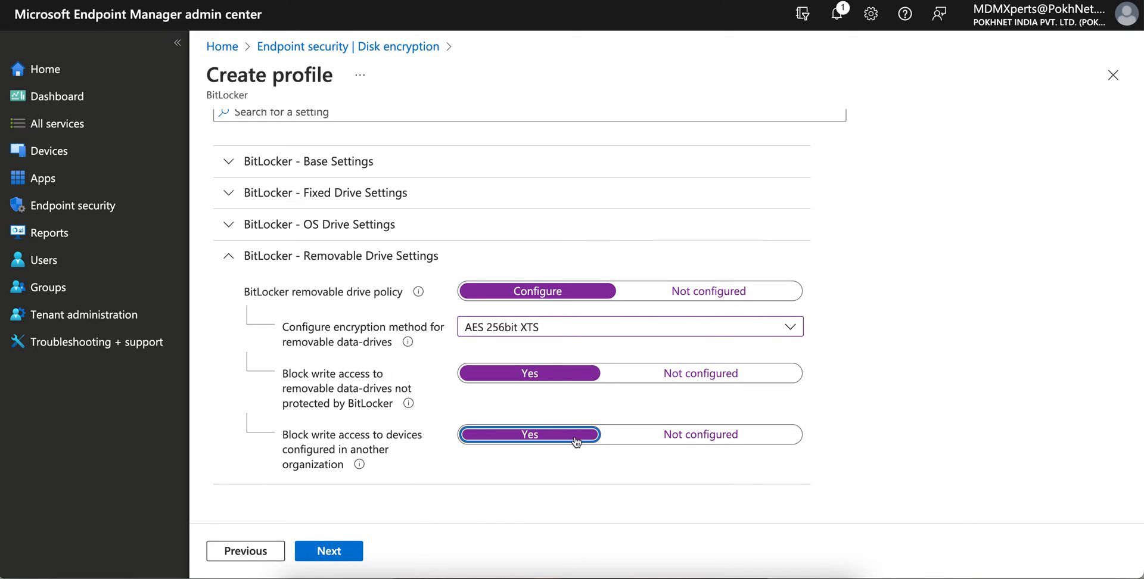
{"action": "mouse_move", "coordinate": [359, 465]}
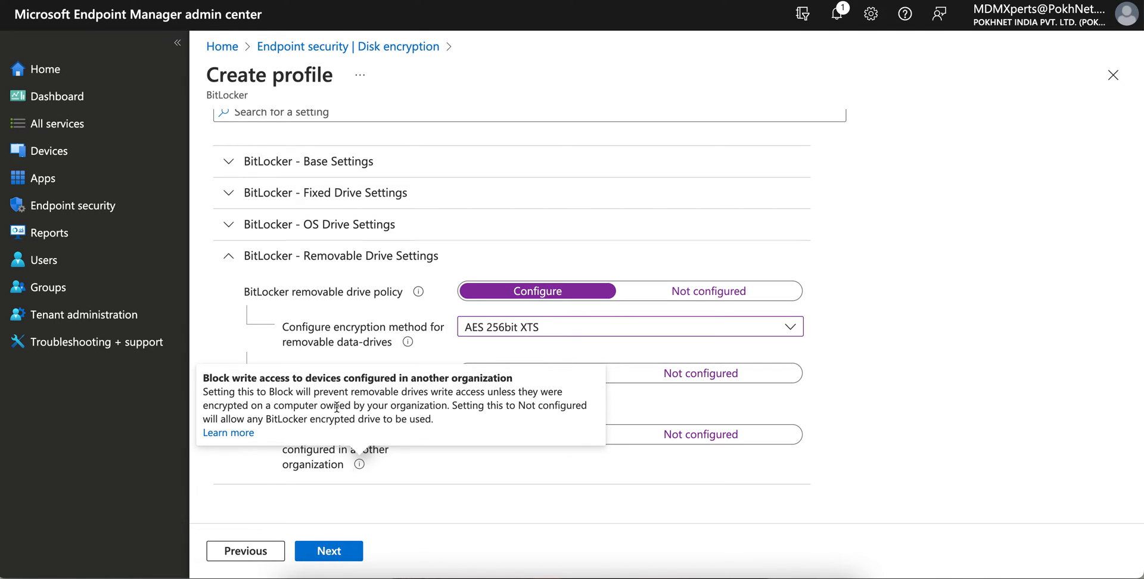
{"action": "mouse_move", "coordinate": [472, 421]}
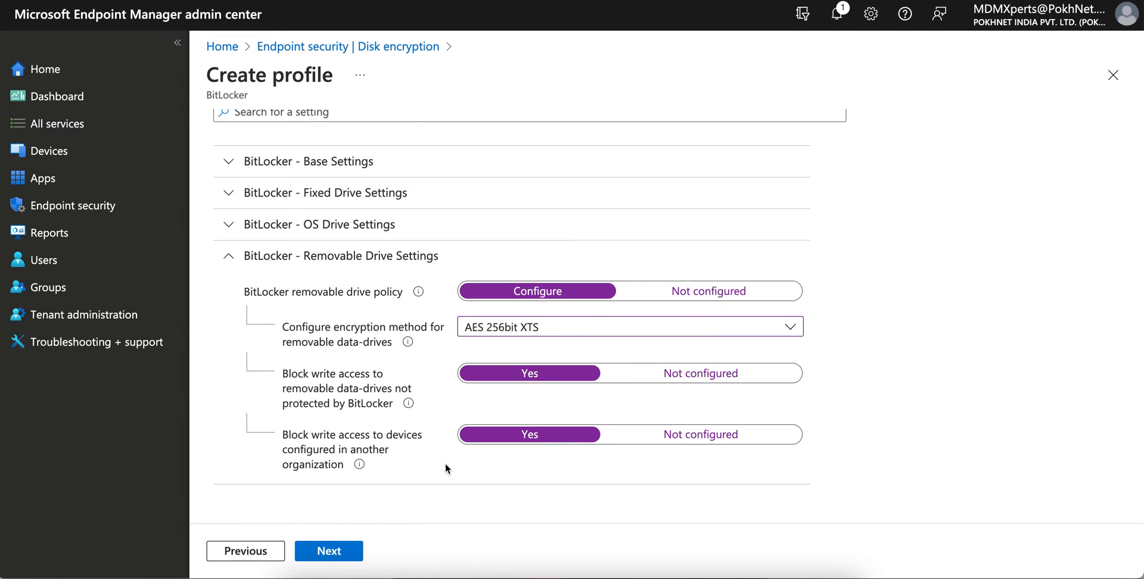
{"action": "mouse_move", "coordinate": [700, 434]}
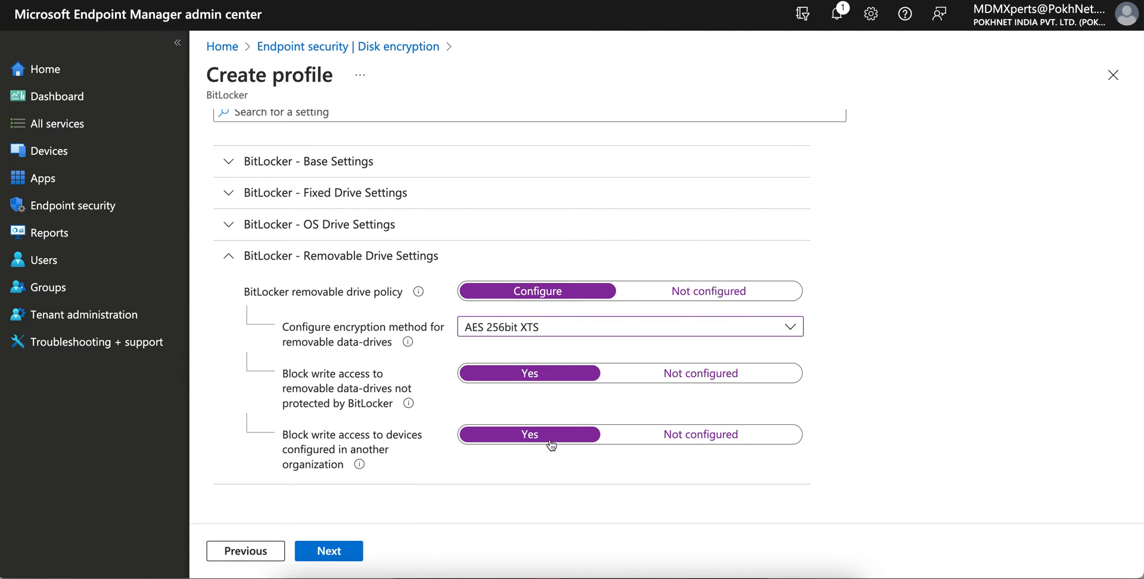
{"action": "mouse_move", "coordinate": [554, 498]}
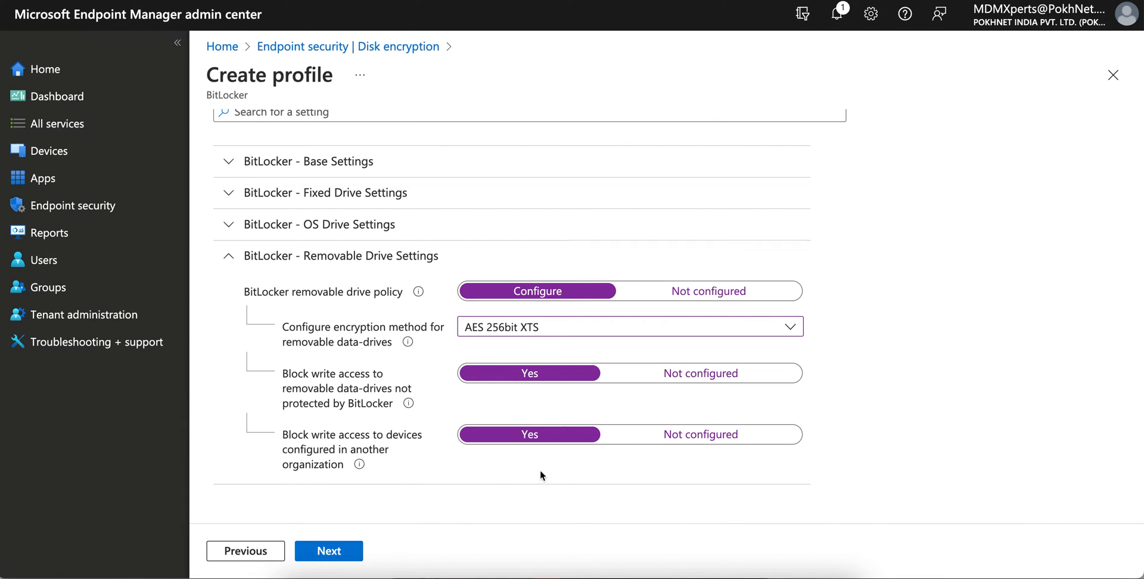
{"action": "mouse_move", "coordinate": [588, 423]}
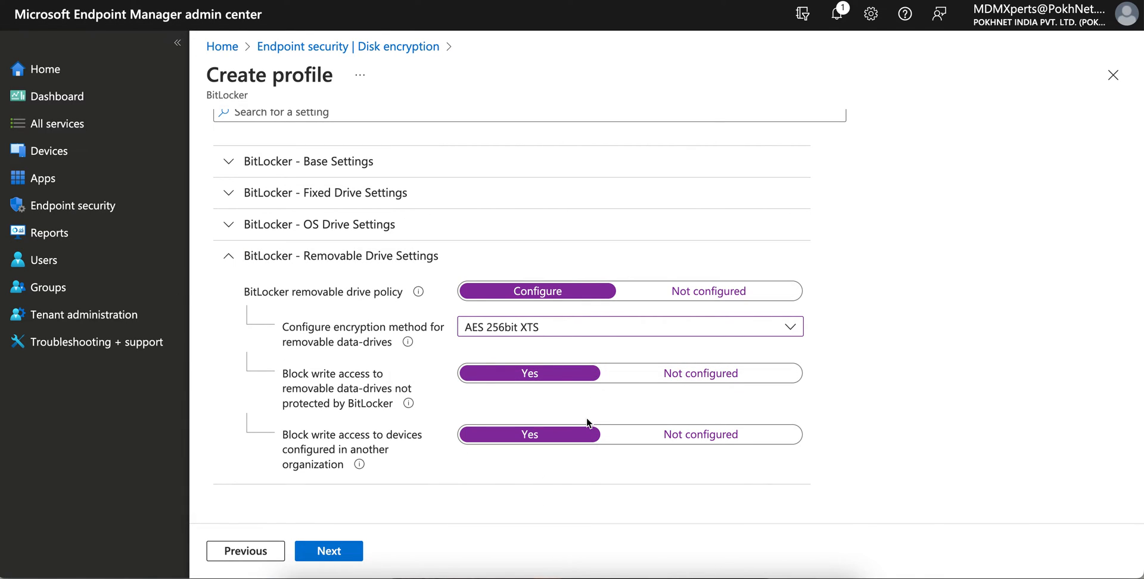
{"action": "mouse_move", "coordinate": [543, 467]}
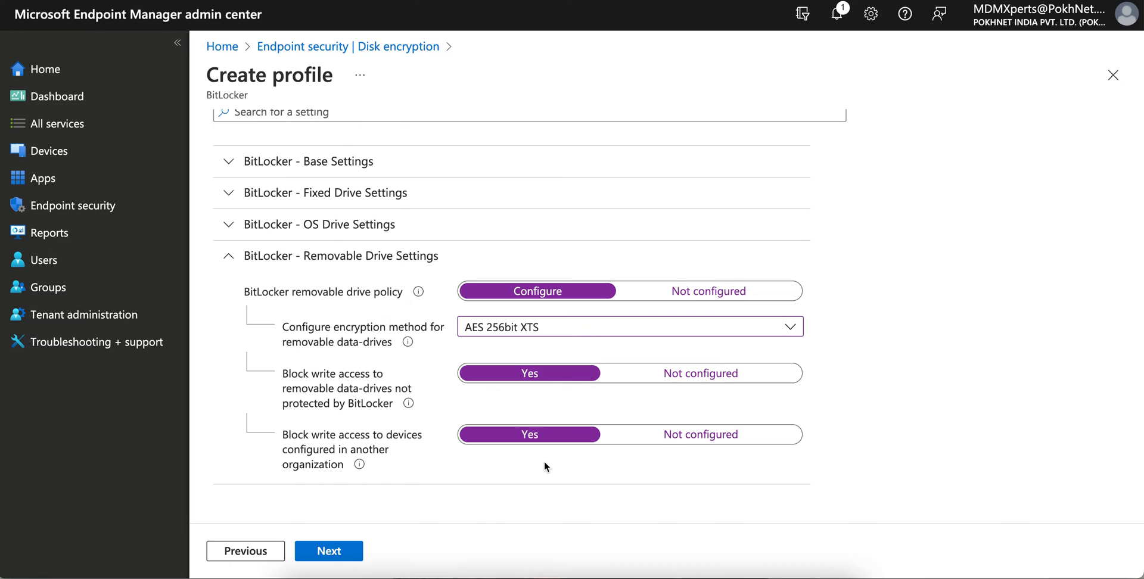
{"action": "mouse_move", "coordinate": [398, 225]}
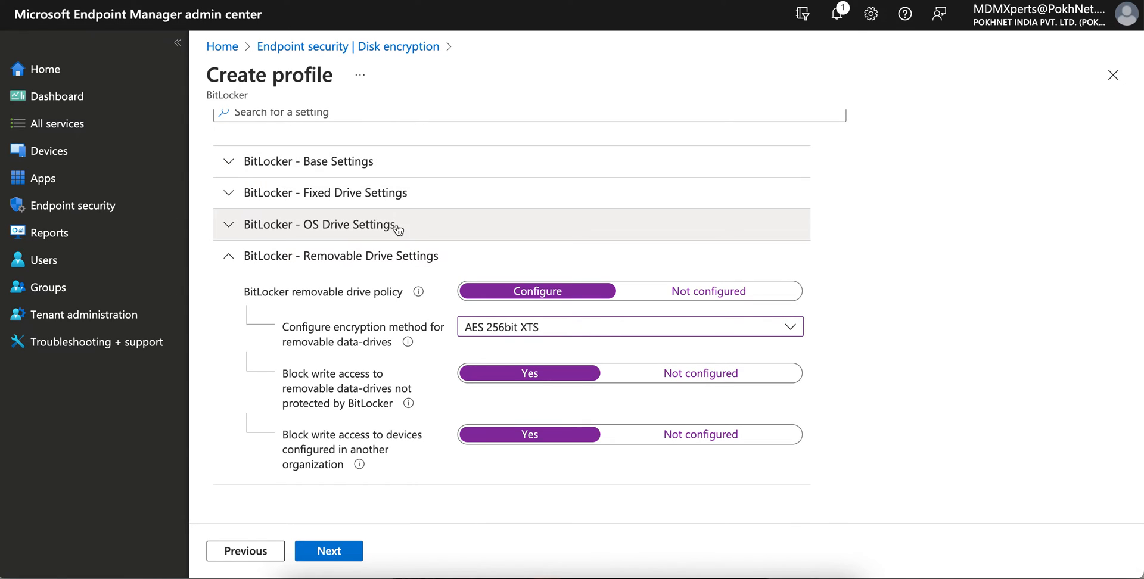
{"action": "mouse_move", "coordinate": [467, 484]}
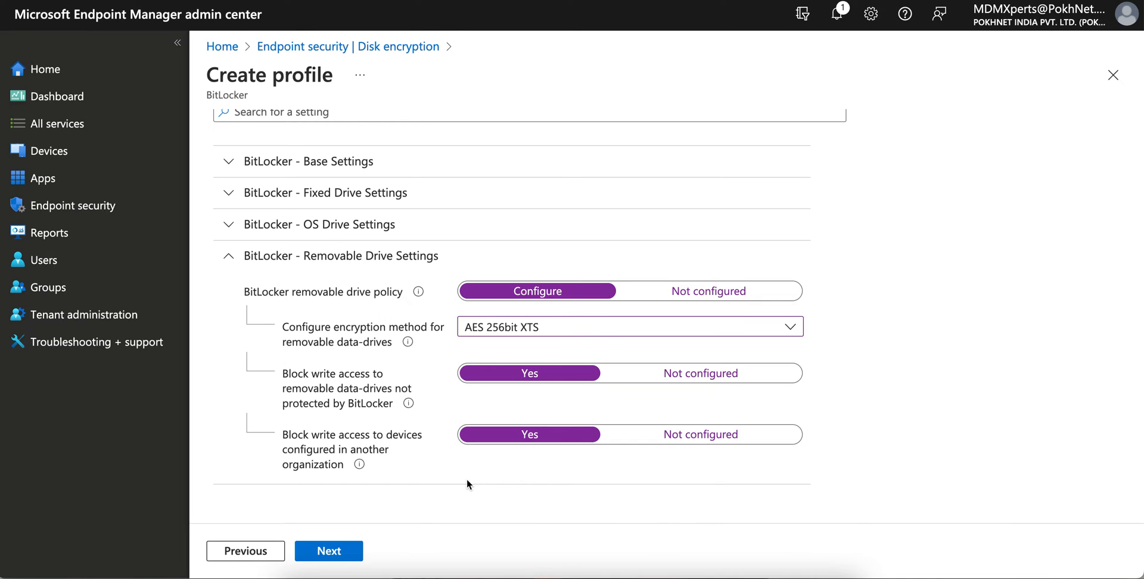
{"action": "mouse_move", "coordinate": [491, 507]}
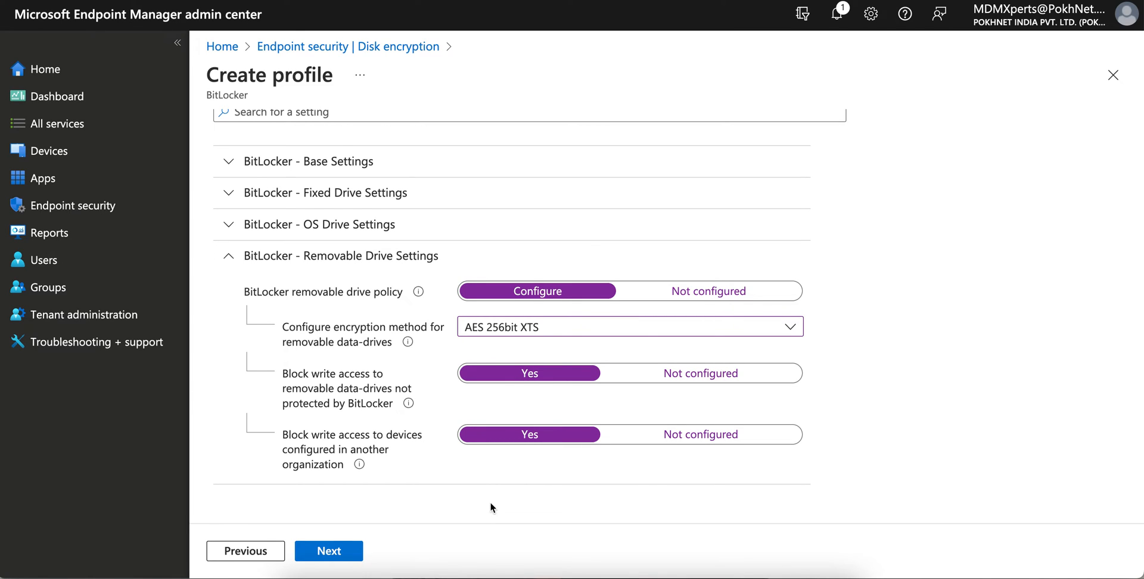
Step: Assign the profile to all devices and attempt Create, hitting the drive encryption methods error
{"action": "left_click", "coordinate": [328, 551]}
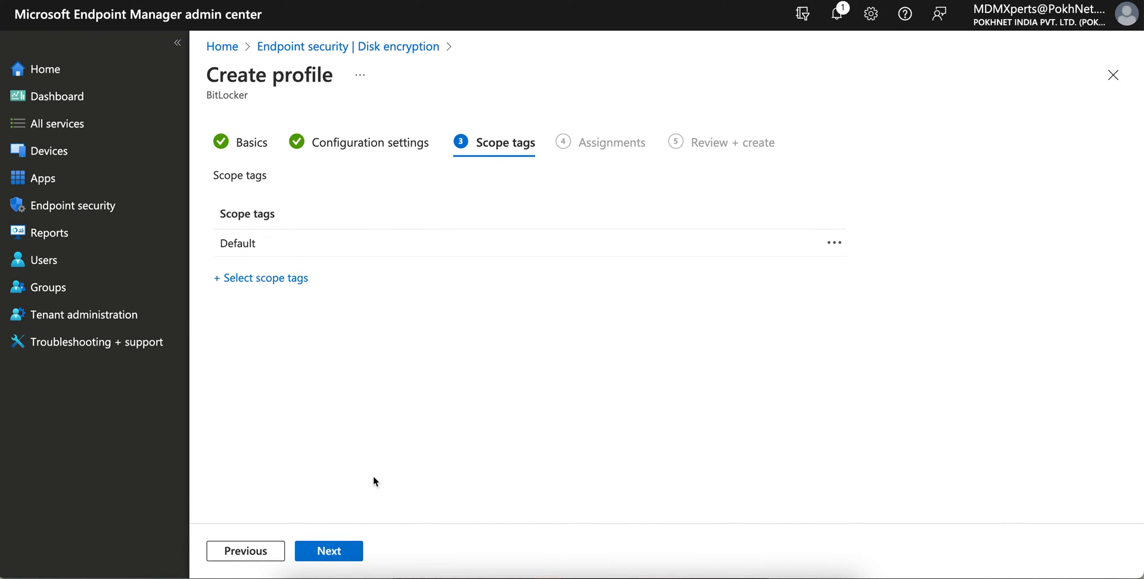
{"action": "left_click", "coordinate": [328, 551]}
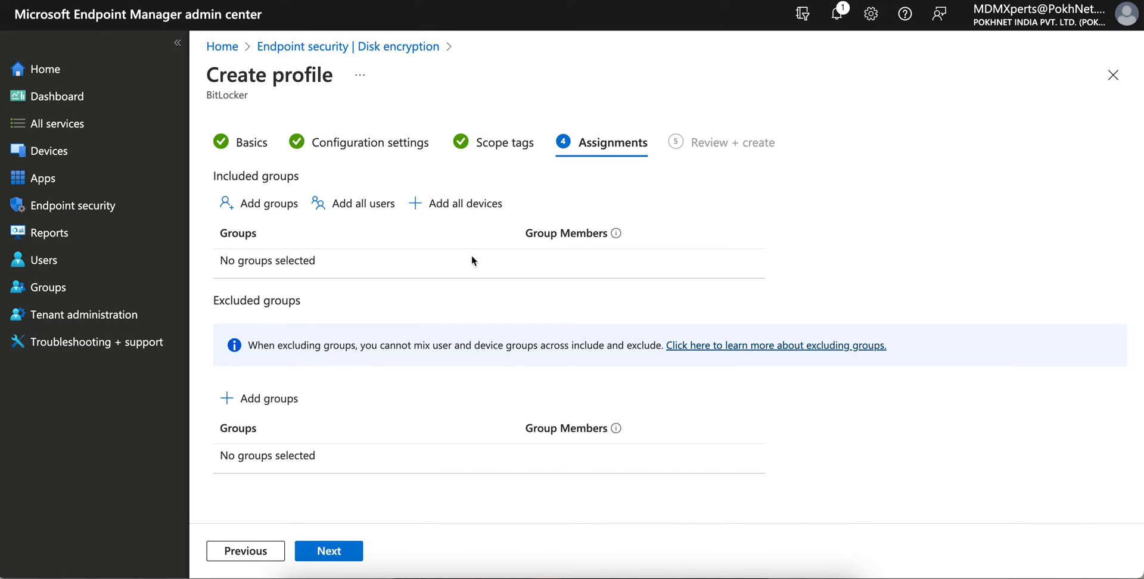
{"action": "mouse_move", "coordinate": [448, 236]}
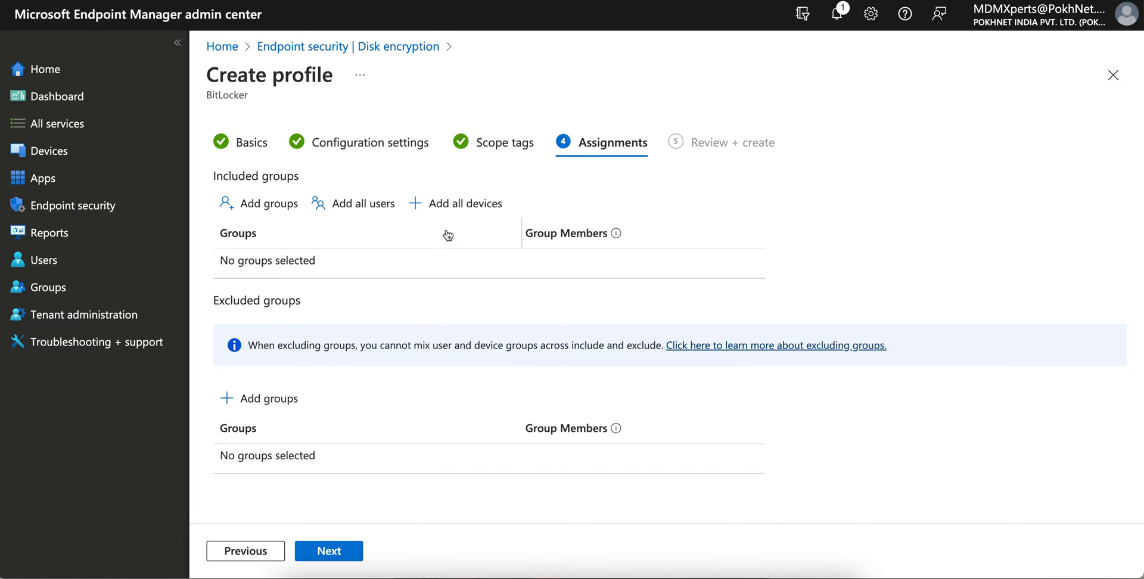
{"action": "mouse_move", "coordinate": [362, 204]}
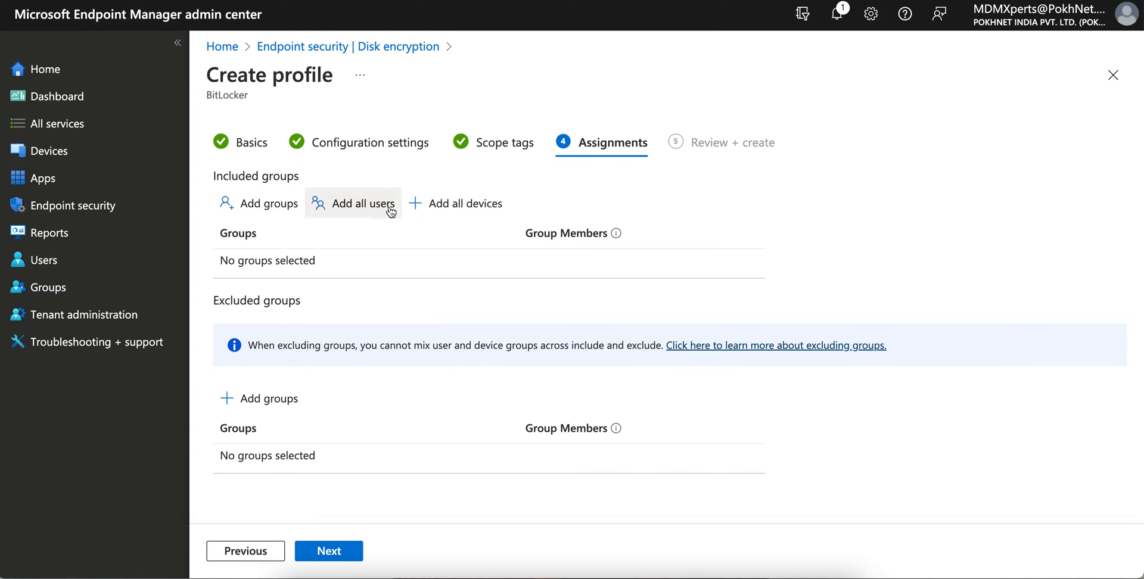
{"action": "left_click", "coordinate": [465, 203]}
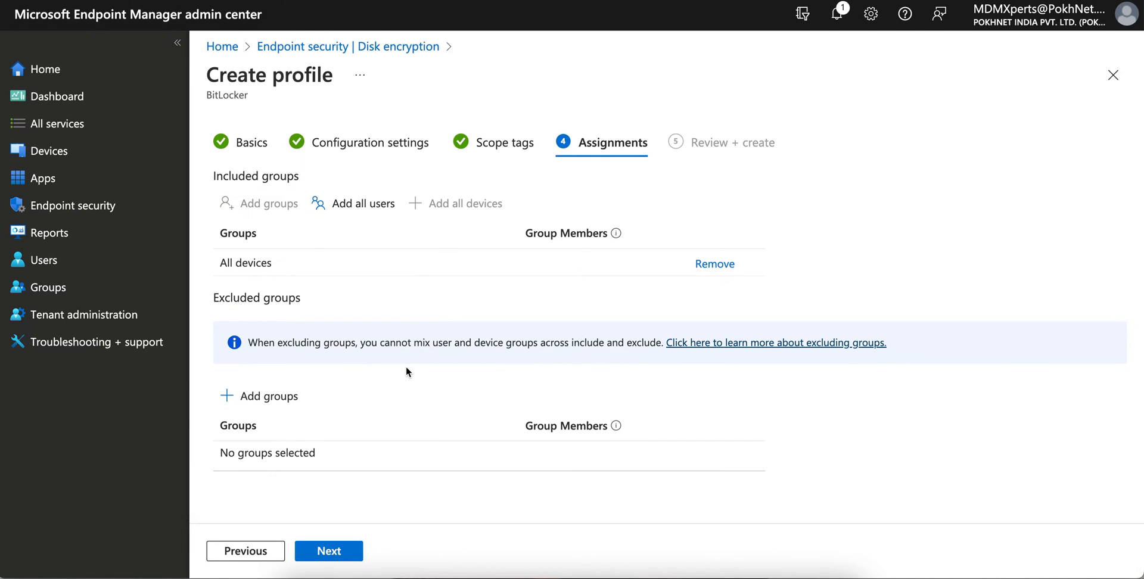
{"action": "left_click", "coordinate": [327, 551]}
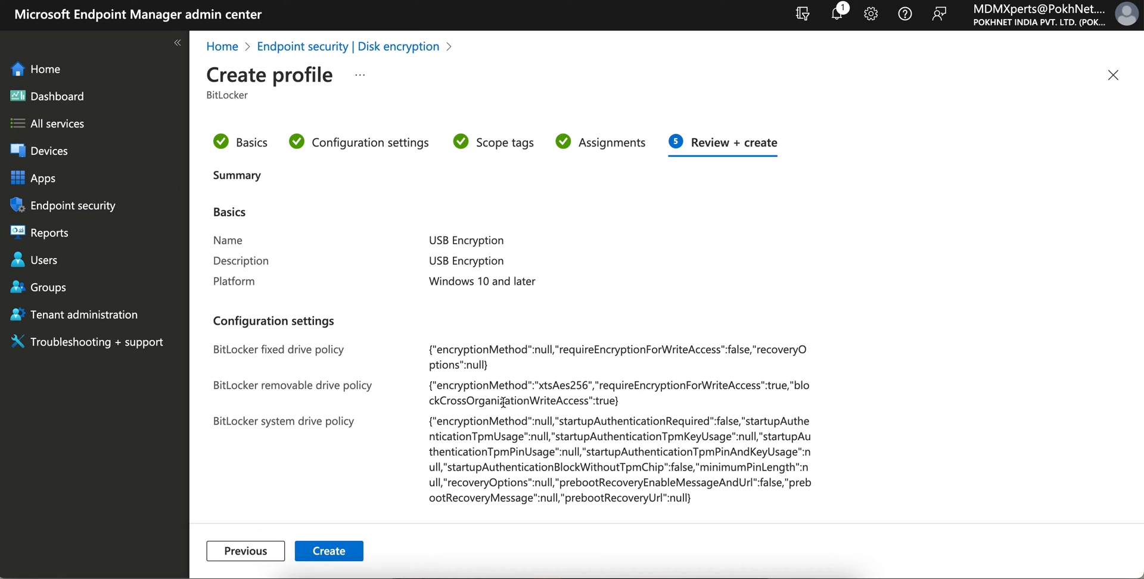
{"action": "left_click", "coordinate": [327, 551]}
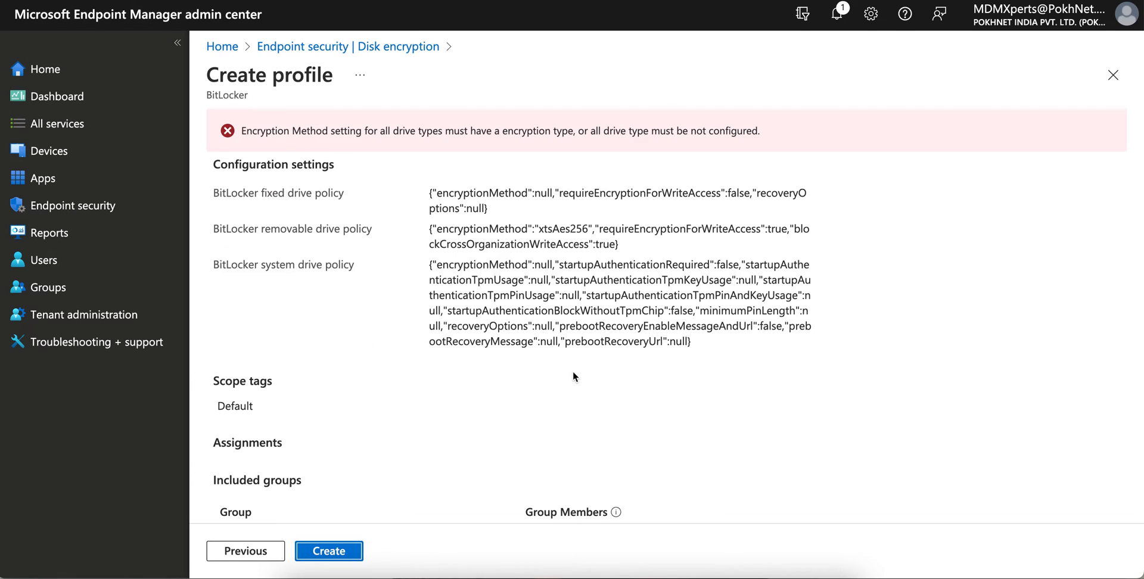